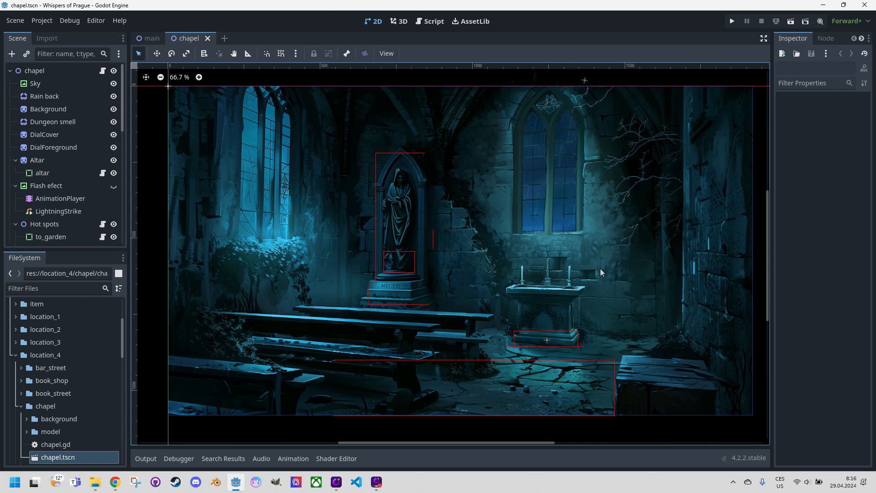
mouse_move(570, 264)
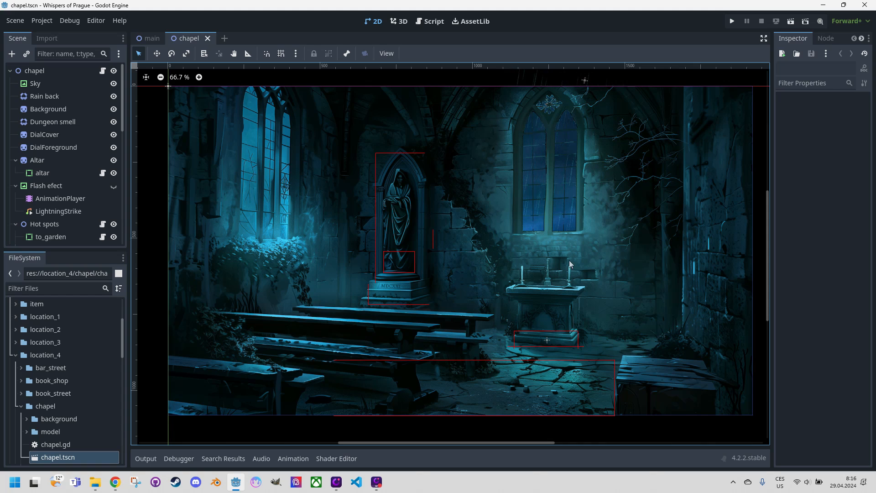
mouse_move(518, 251)
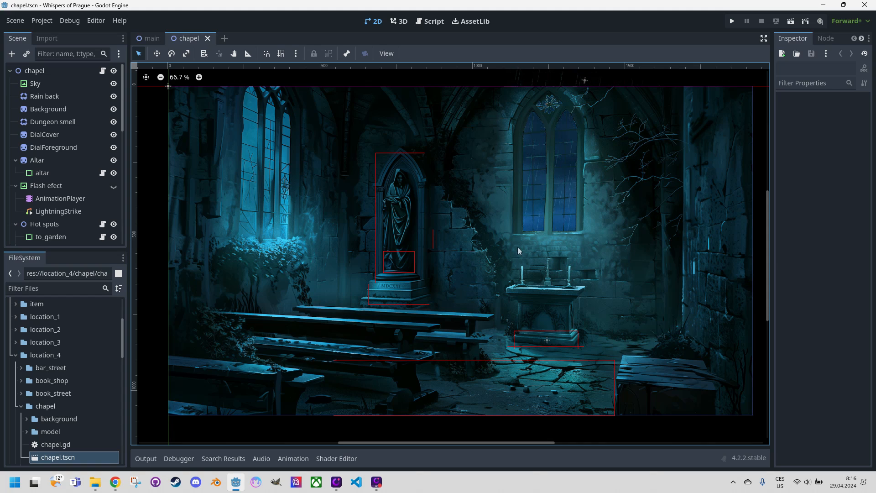
mouse_move(455, 219)
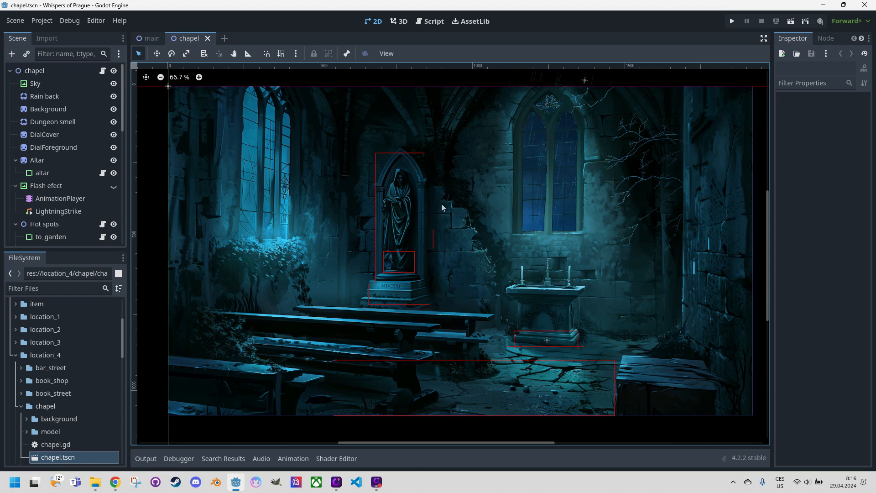
mouse_move(414, 189)
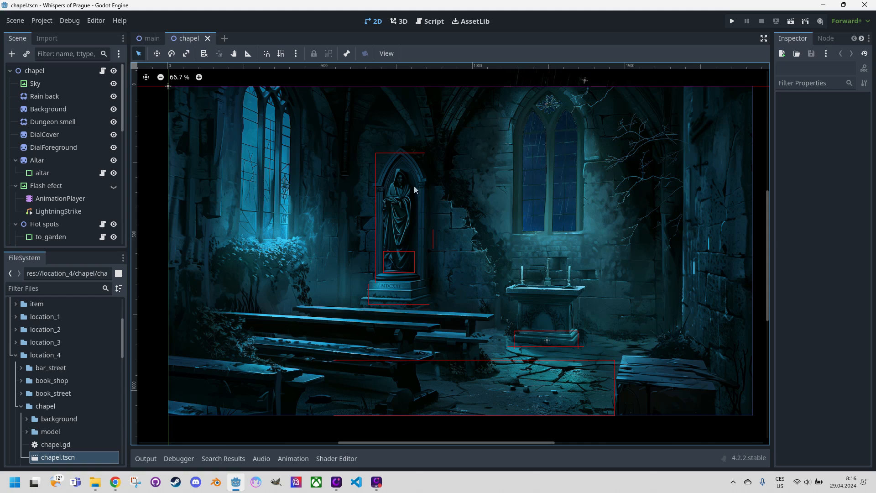
mouse_move(399, 186)
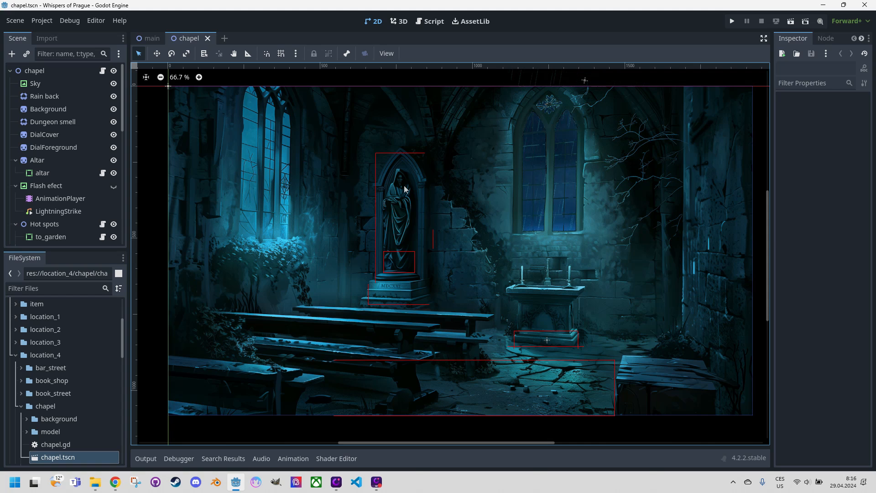
mouse_move(431, 282)
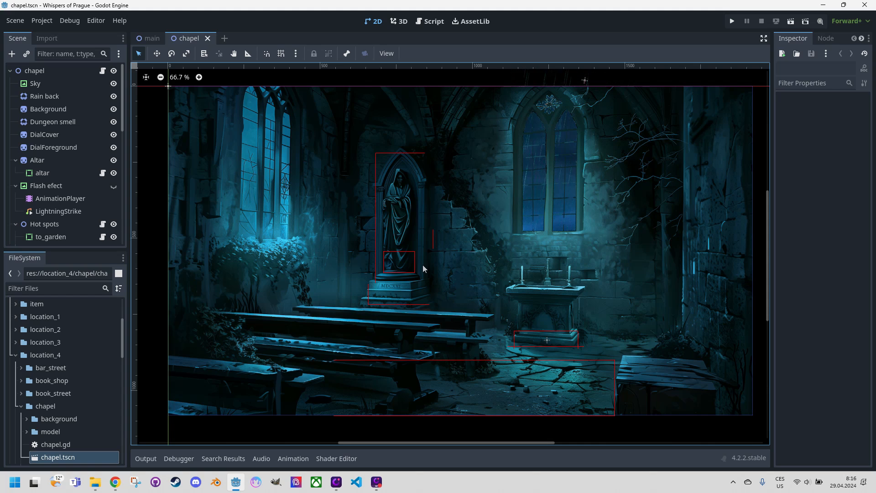
mouse_move(411, 258)
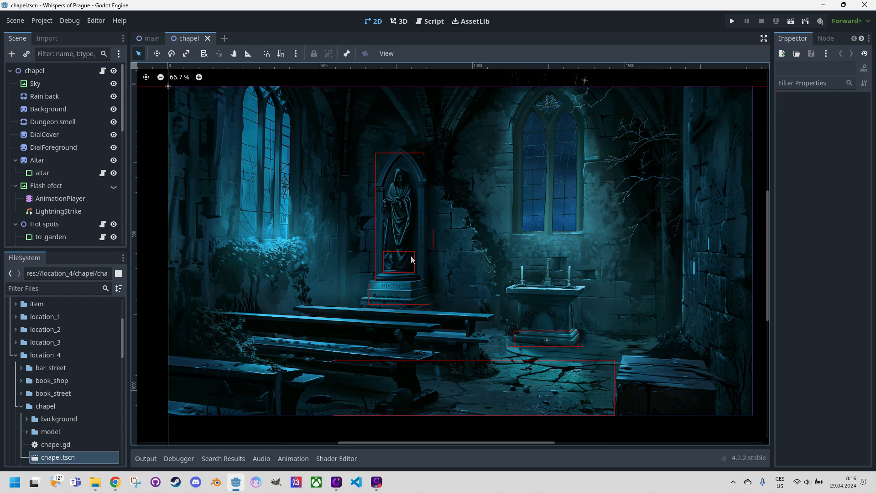
mouse_move(415, 255)
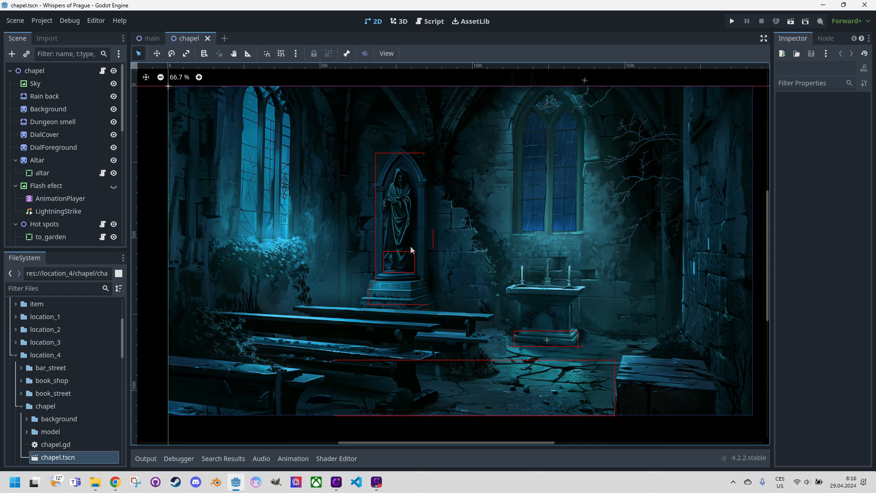
mouse_move(406, 247)
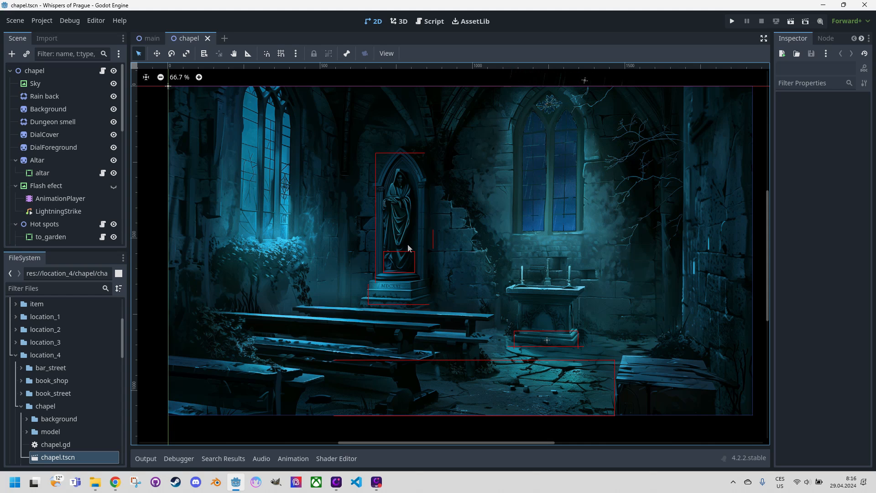
mouse_move(403, 237)
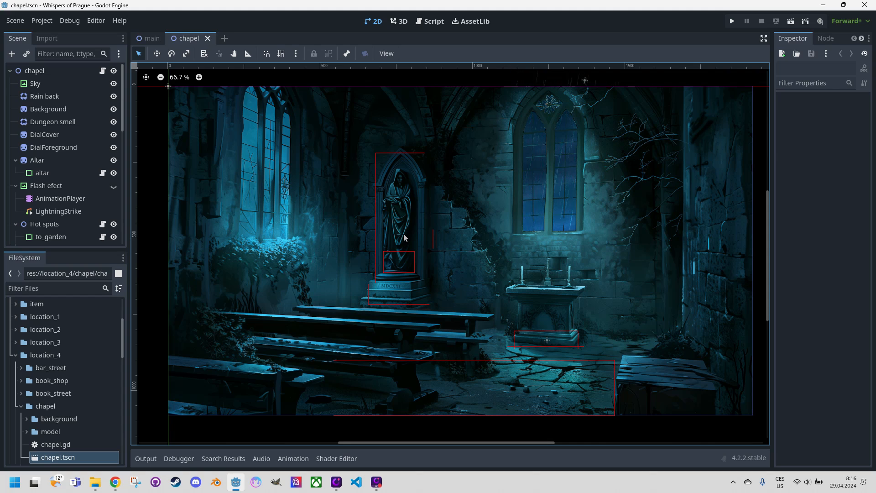
mouse_move(732, 21)
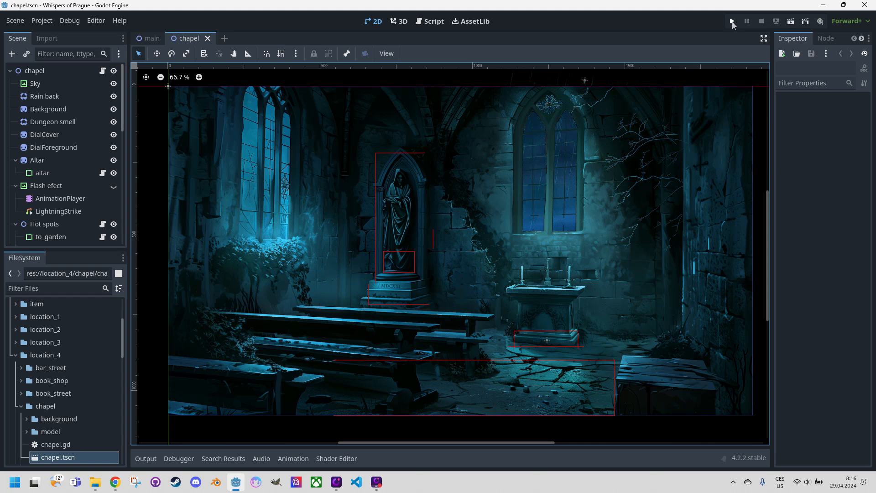
- Launch Whispers of Prague from the editor to test-play the rainy chapel scene
left_click(731, 21)
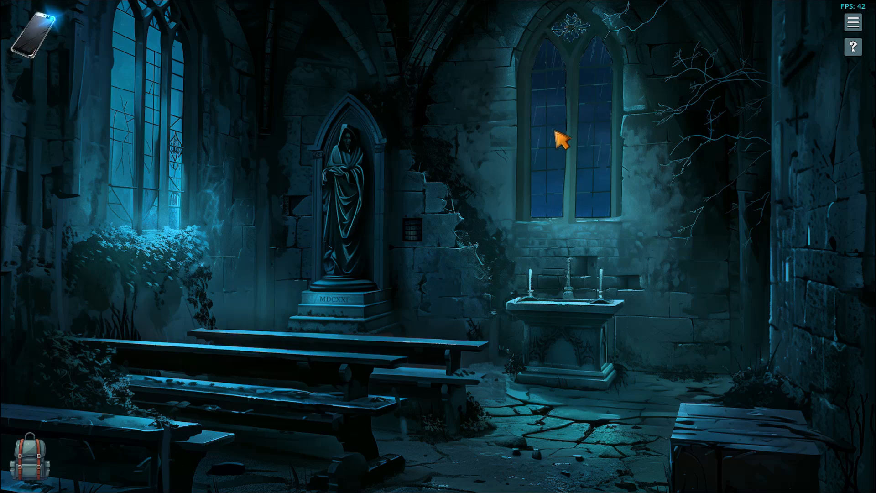
mouse_move(408, 232)
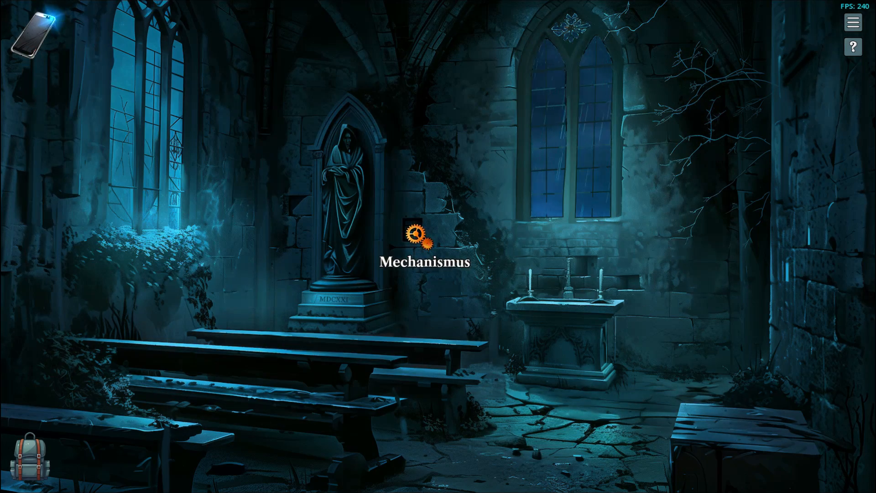
- Open the Mechanismus dial close-up and begin turning its second and third discs
left_click(423, 237)
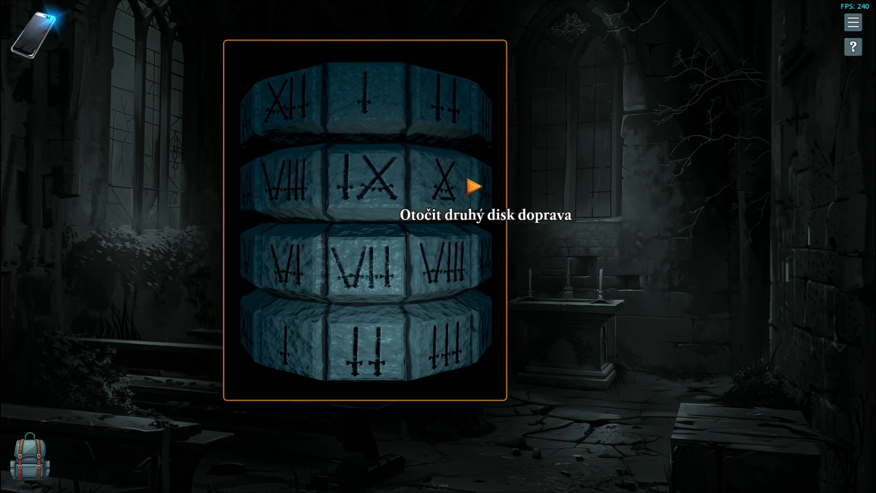
mouse_move(510, 222)
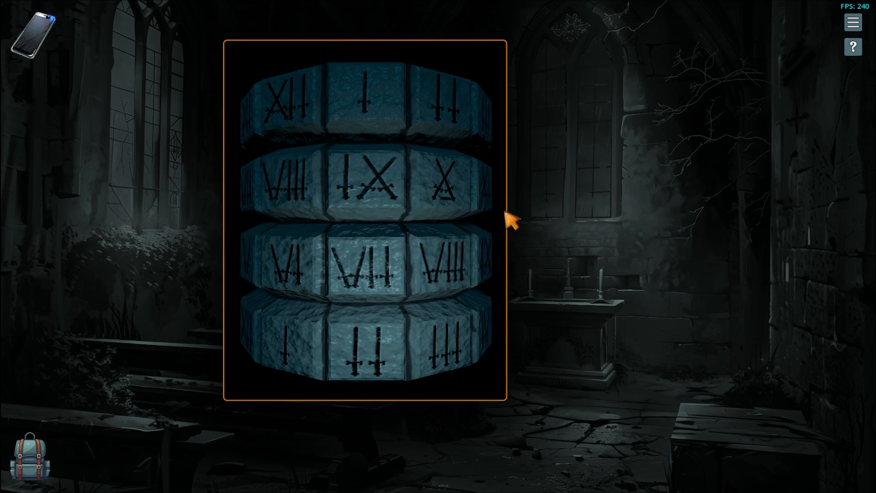
left_click(479, 190)
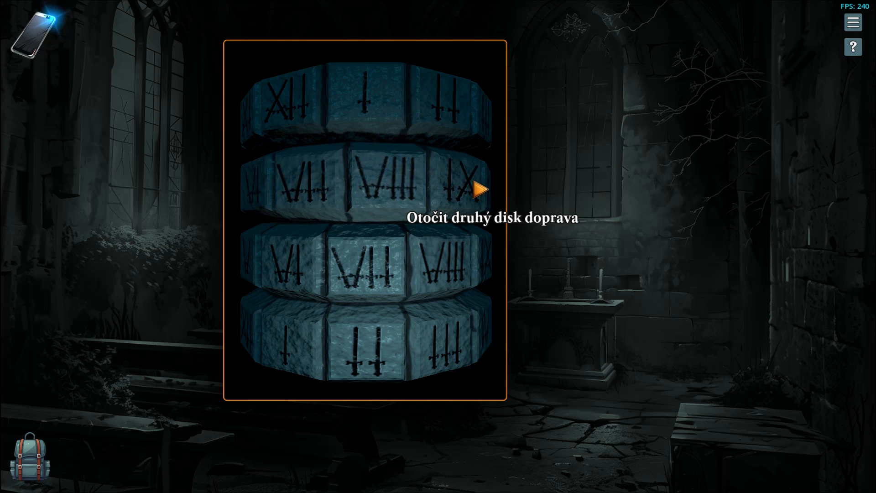
left_click(480, 188)
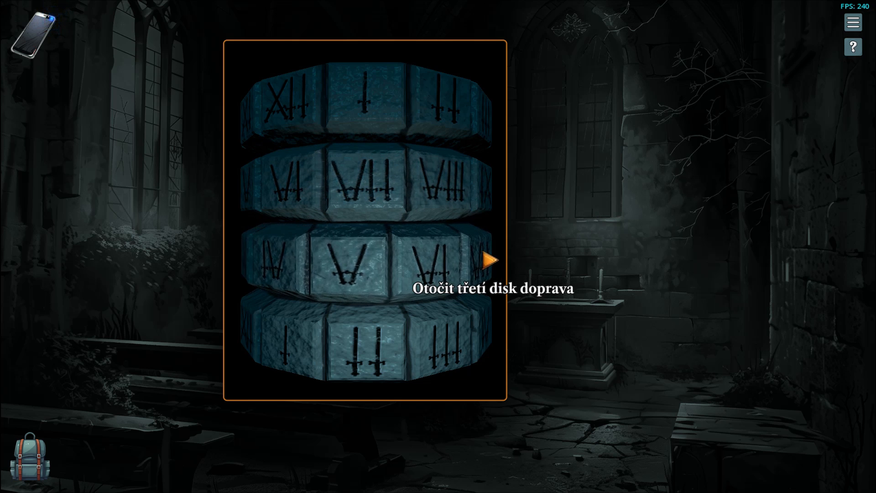
left_click(490, 260)
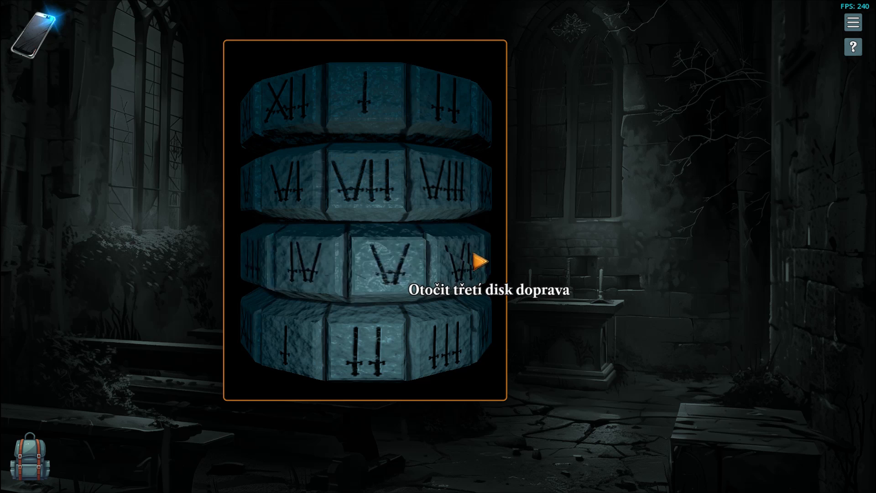
left_click(480, 261)
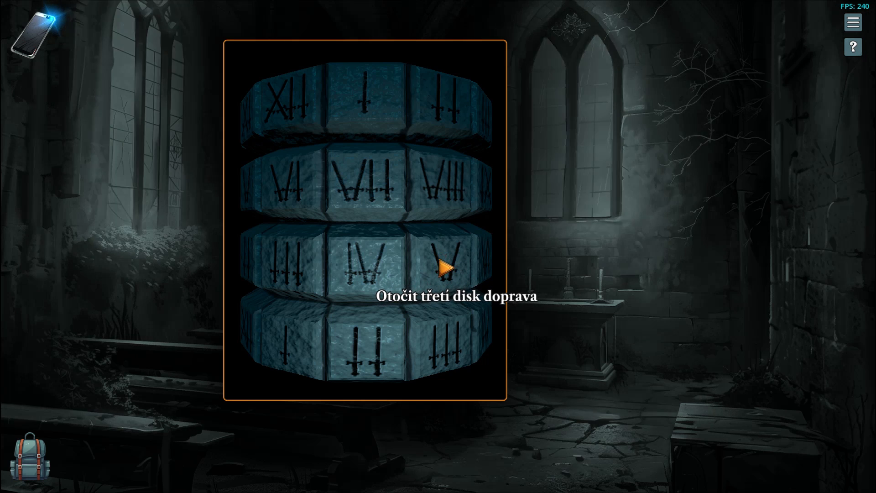
- Keep turning the third and second discs until the dial reads I, VI, IV, II
left_click(446, 269)
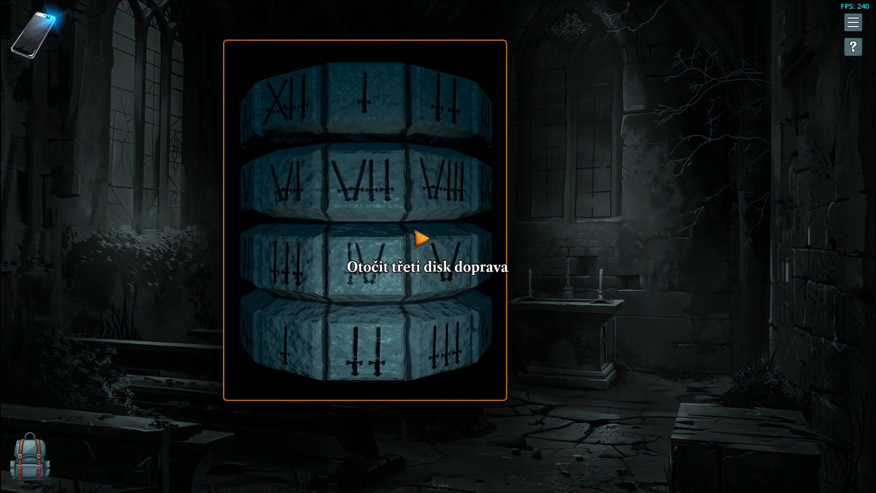
left_click(425, 241)
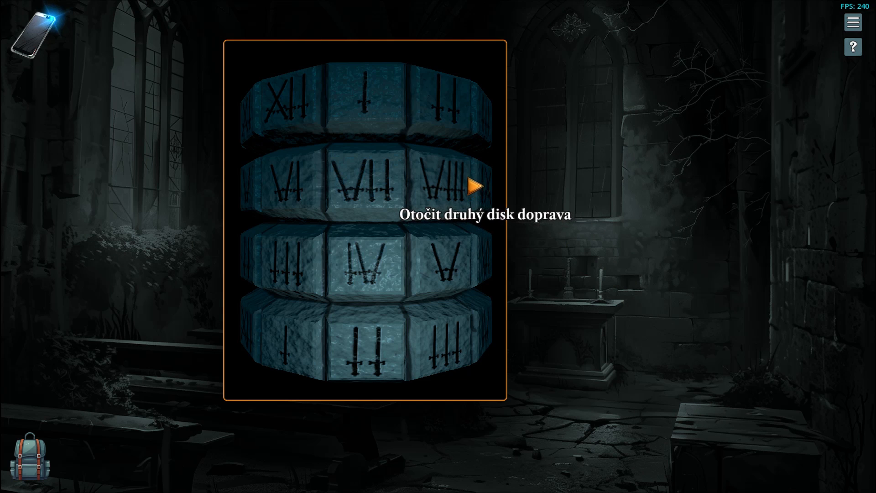
left_click(476, 186)
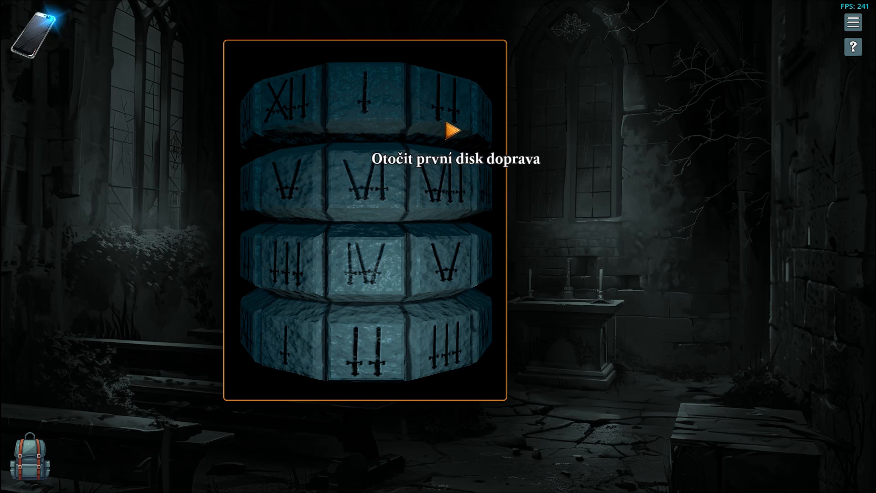
left_click(452, 132)
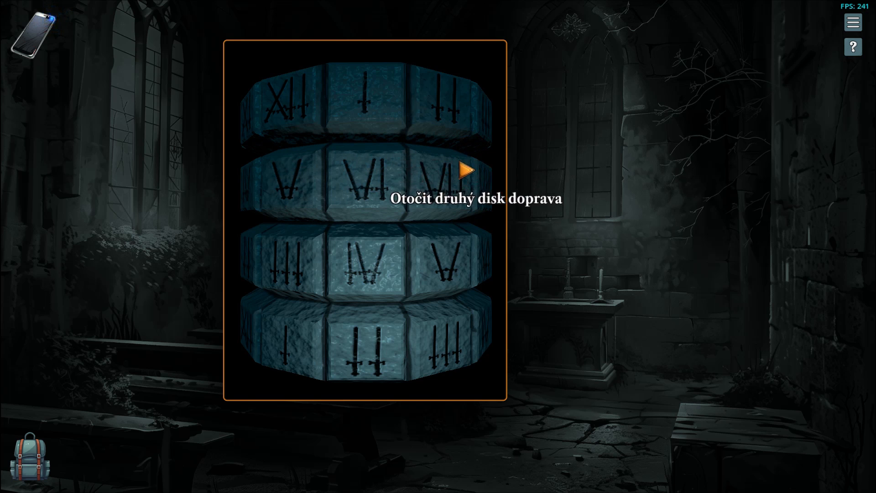
left_click(463, 172)
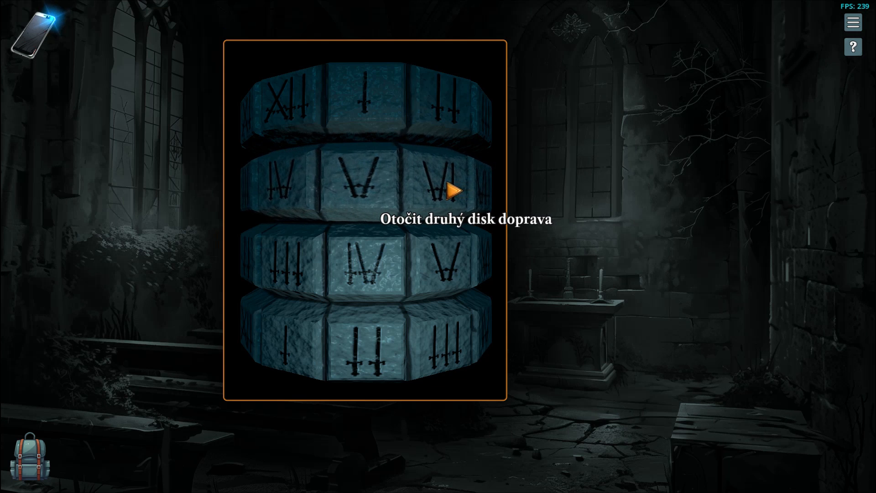
left_click(456, 189)
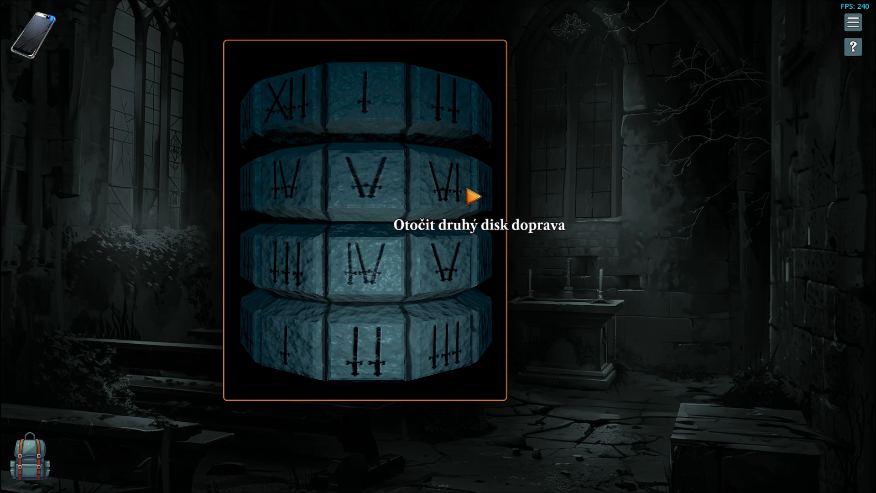
mouse_move(414, 314)
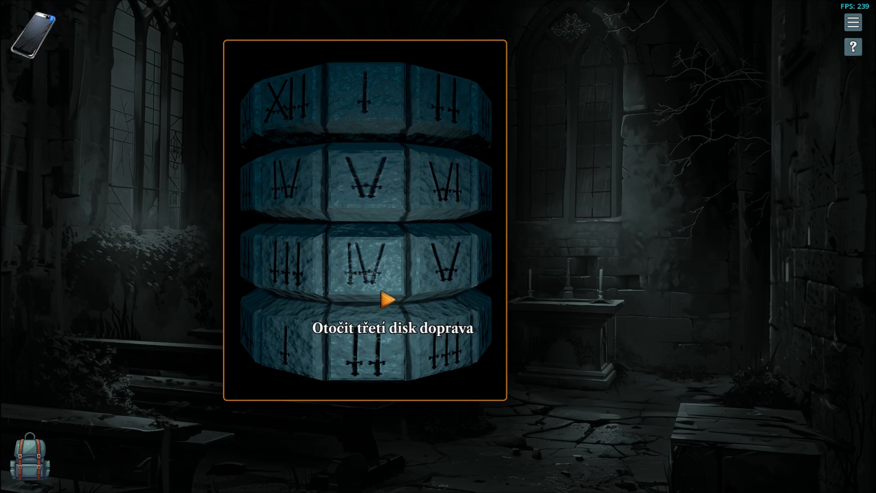
left_click(385, 301)
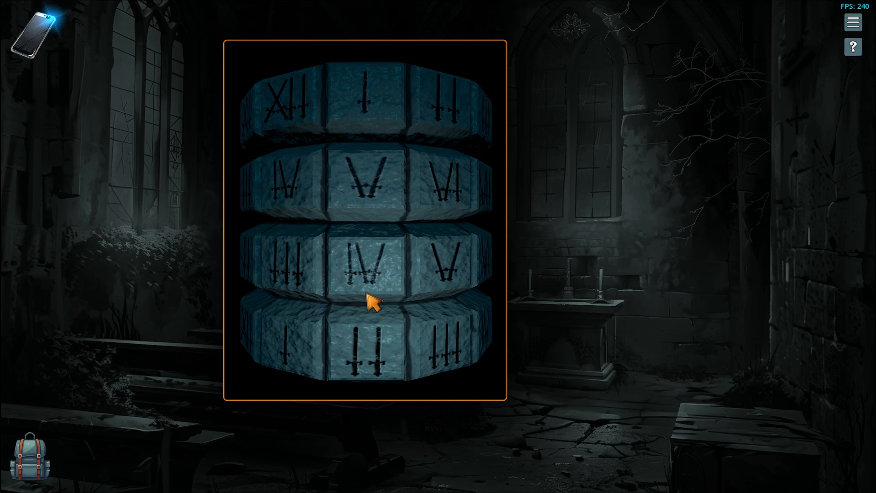
mouse_move(367, 303)
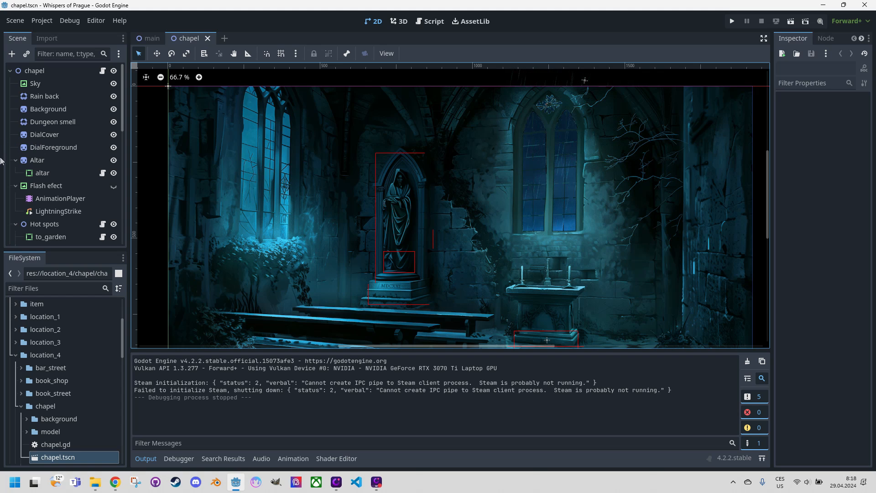
- Back in the editor, scroll the Scene dock to the Mydlar dial view and SubViewport nodes
scroll("down", 3)
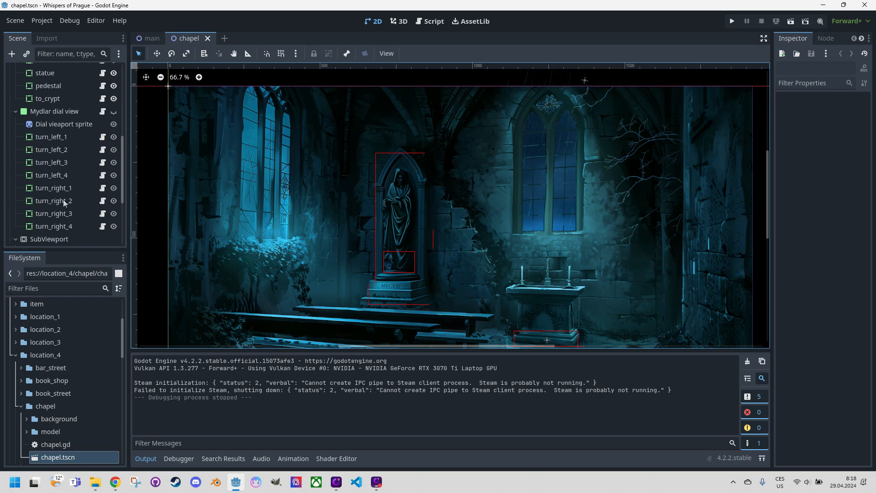
left_click(55, 110)
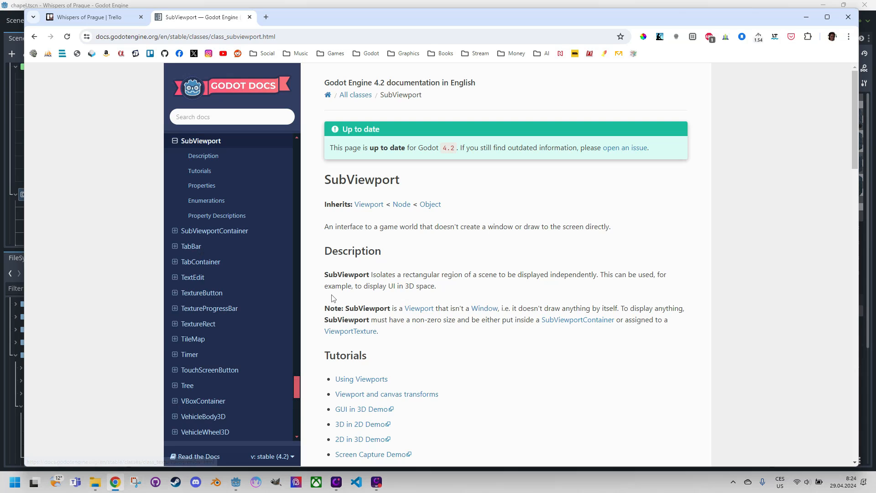
mouse_move(477, 182)
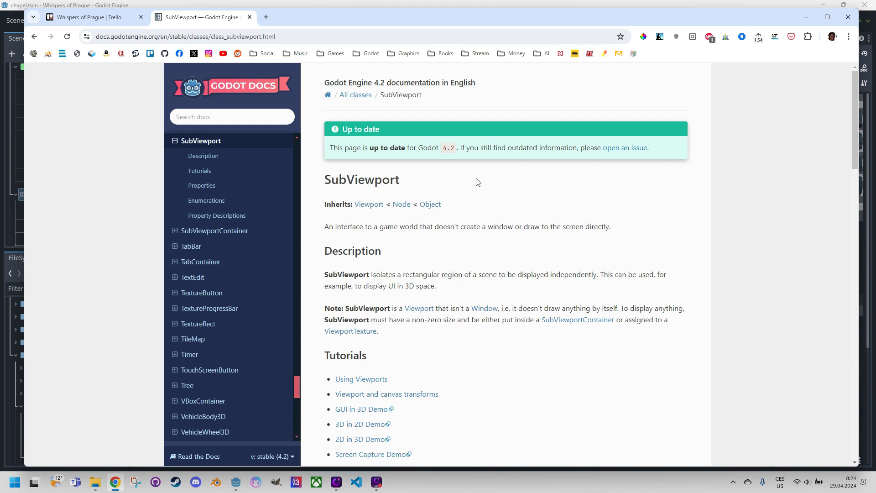
mouse_move(434, 314)
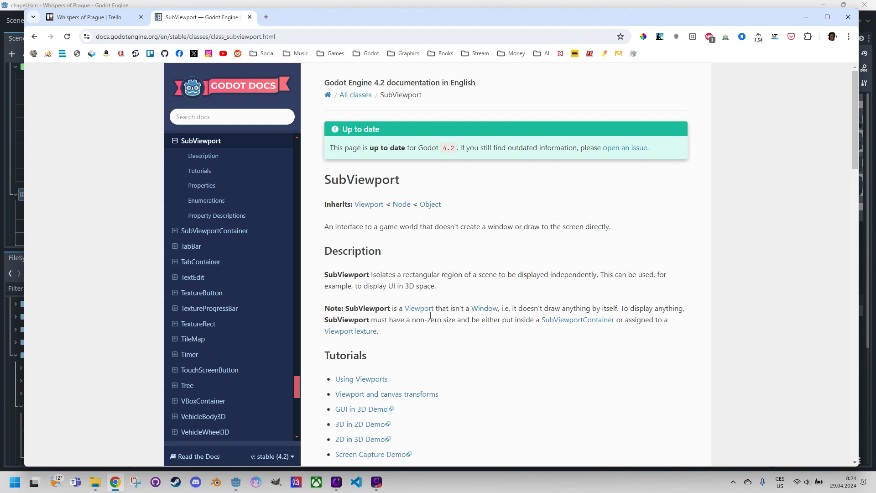
mouse_move(419, 308)
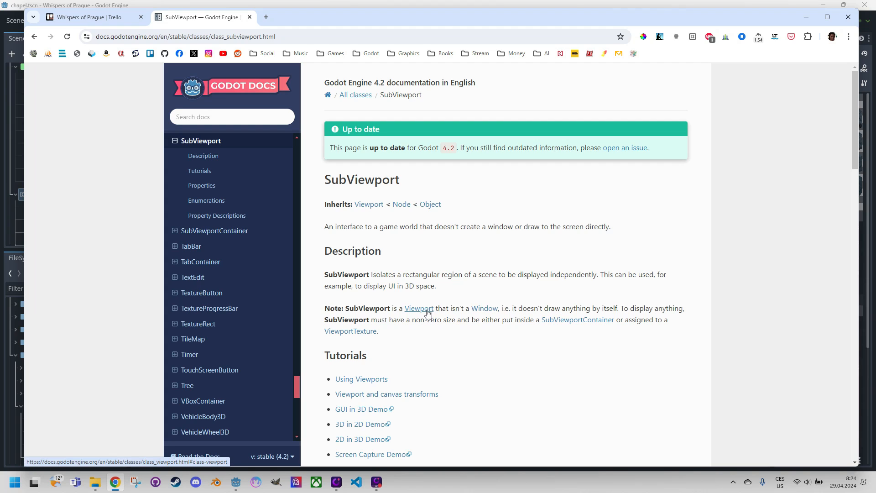
mouse_move(423, 316)
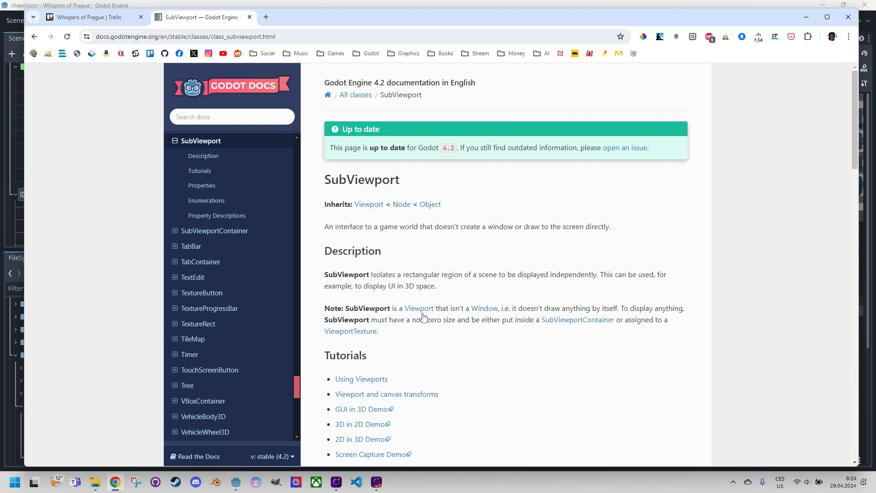
mouse_move(418, 310)
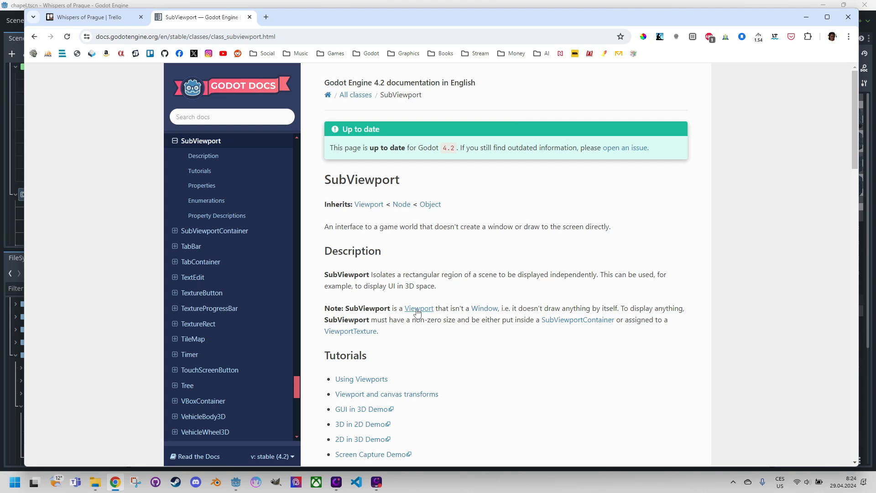
mouse_move(466, 334)
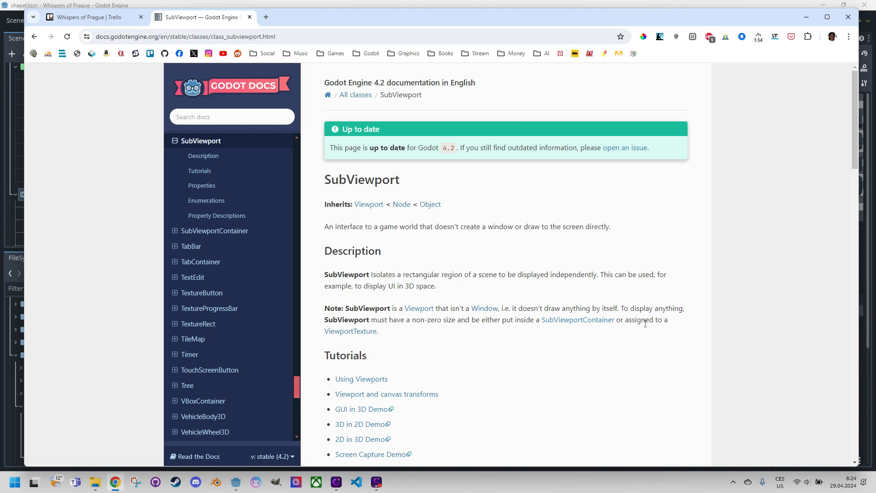
mouse_move(350, 331)
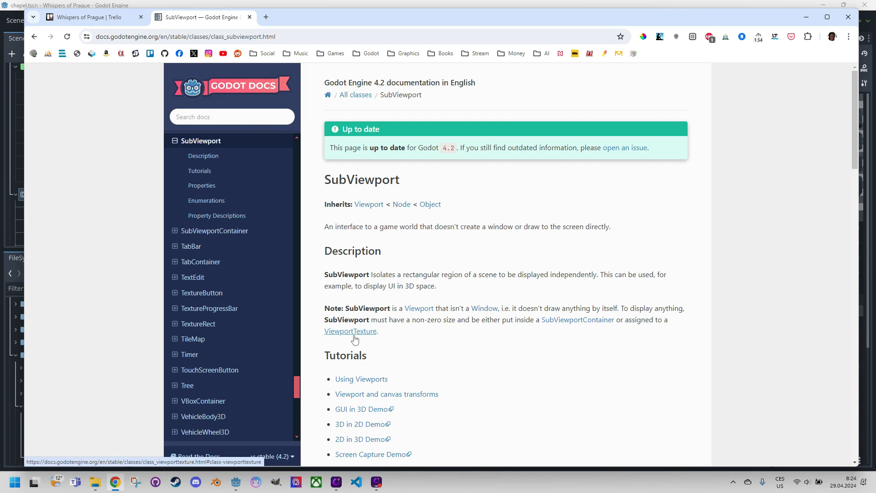
mouse_move(392, 333)
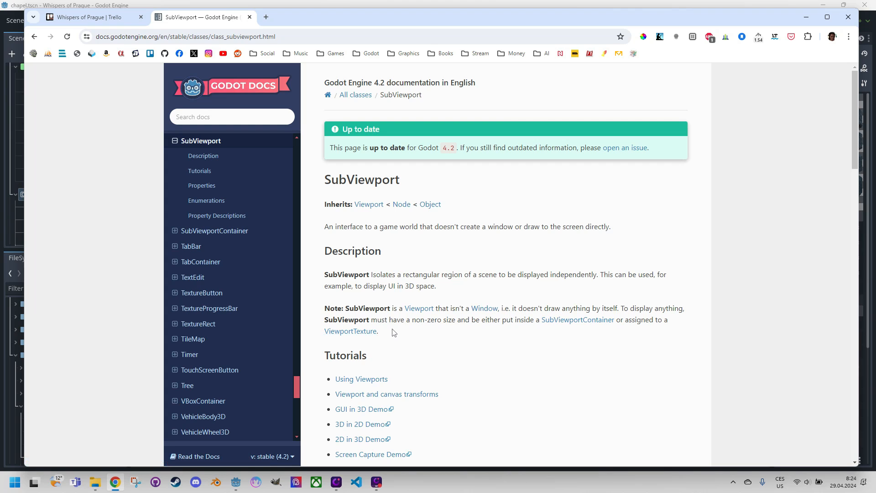
mouse_move(188, 485)
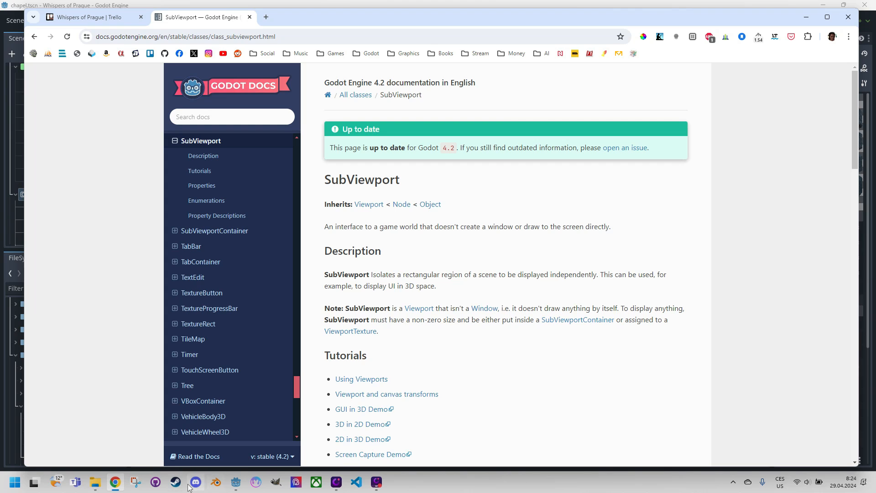
mouse_move(196, 481)
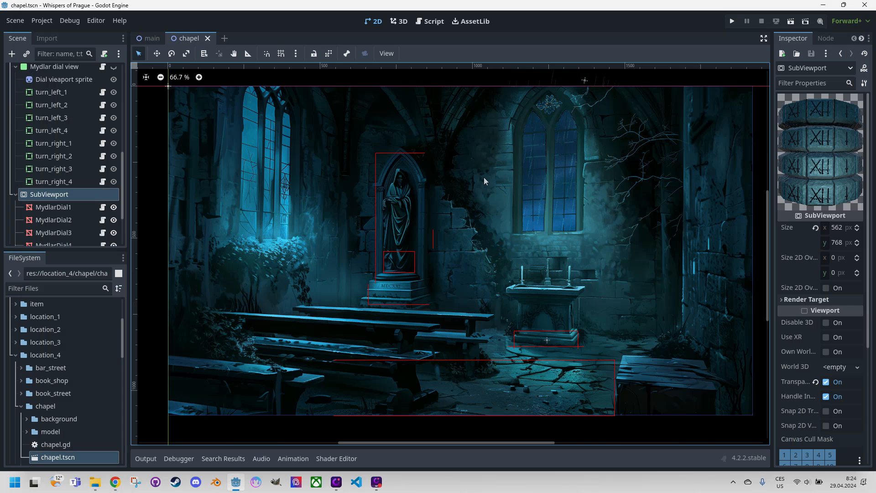
- Select the Mydlar dial view node to show its properties in the Inspector
scroll("up", 3)
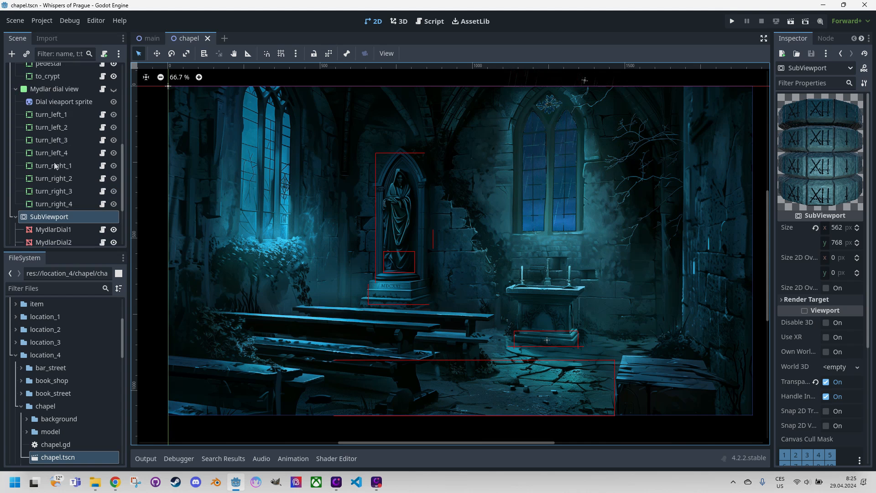
left_click(54, 89)
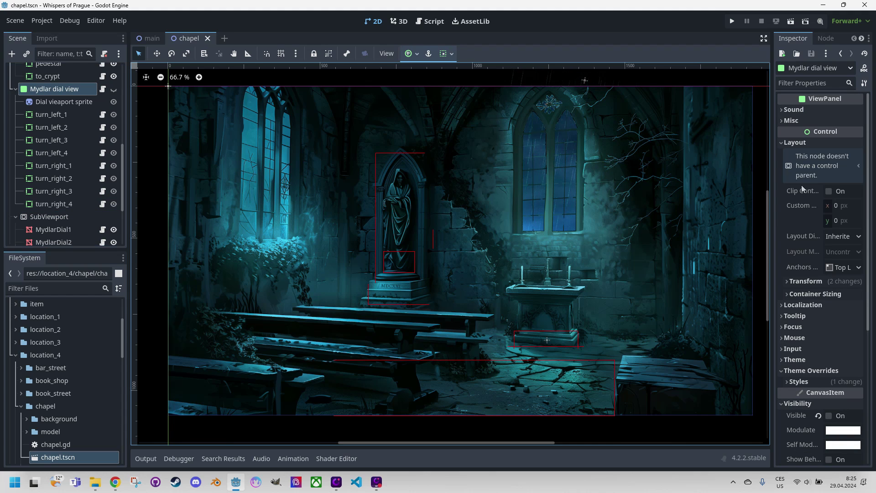
mouse_move(806, 147)
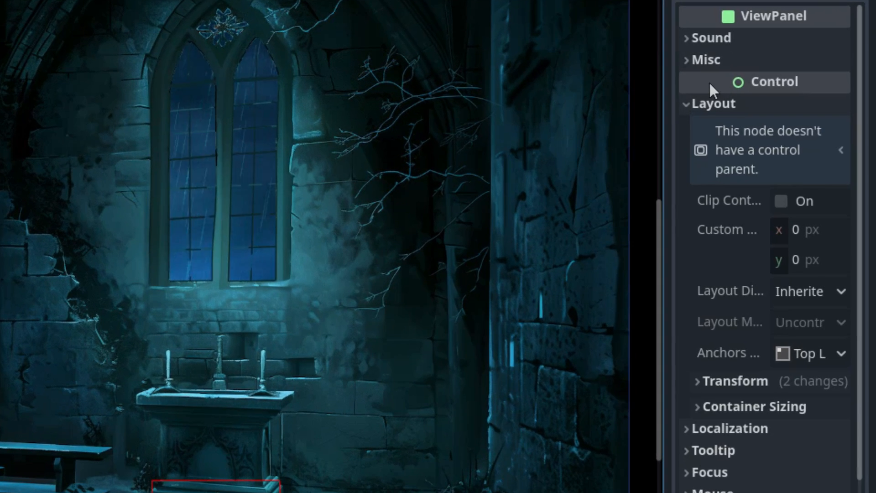
mouse_move(756, 92)
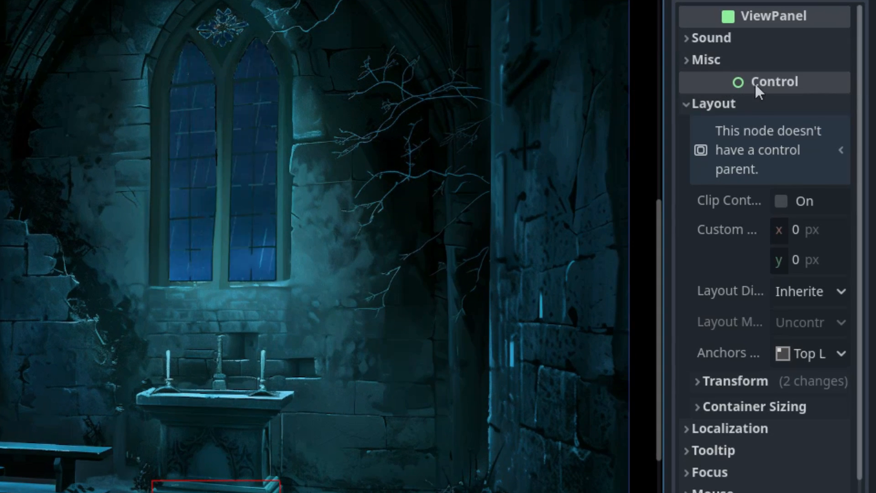
mouse_move(731, 53)
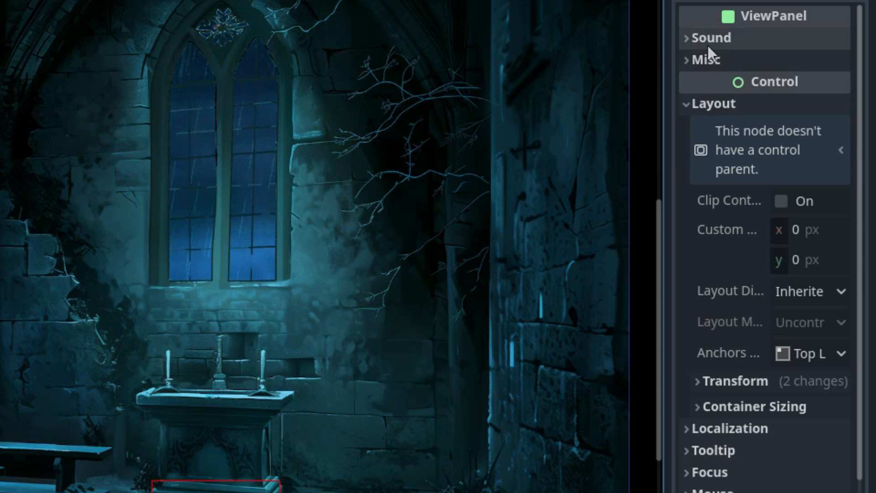
mouse_move(752, 77)
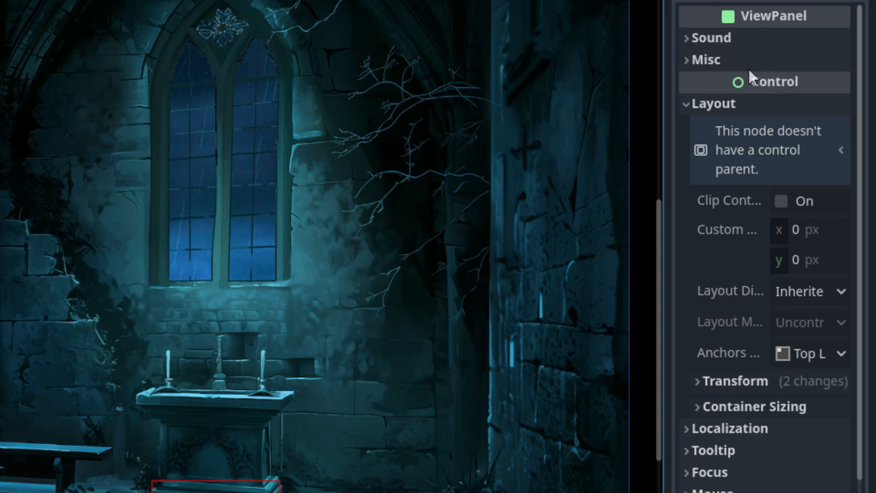
mouse_move(770, 92)
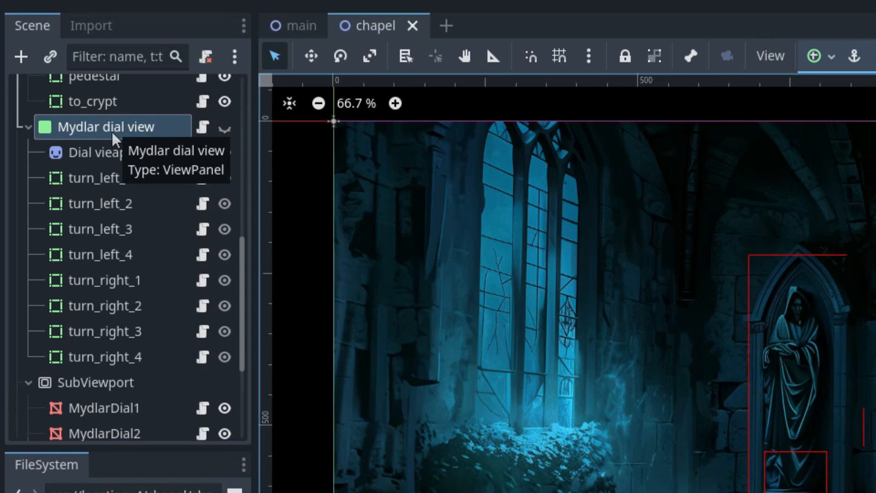
mouse_move(95, 148)
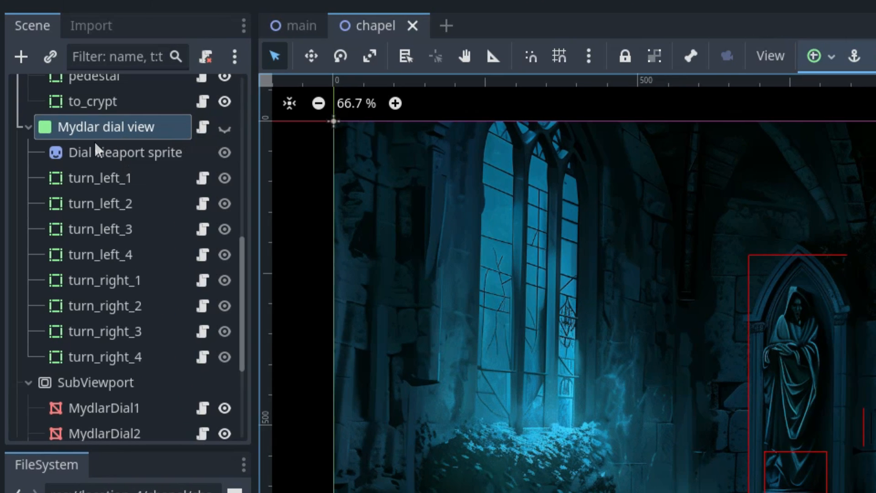
mouse_move(104, 165)
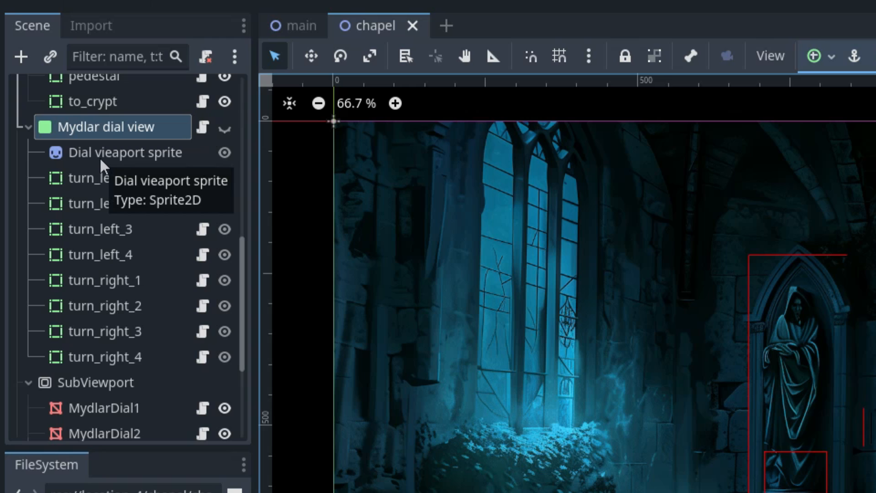
- Select the Dial vieaport sprite Sprite2D node under Mydlar dial view
left_click(125, 152)
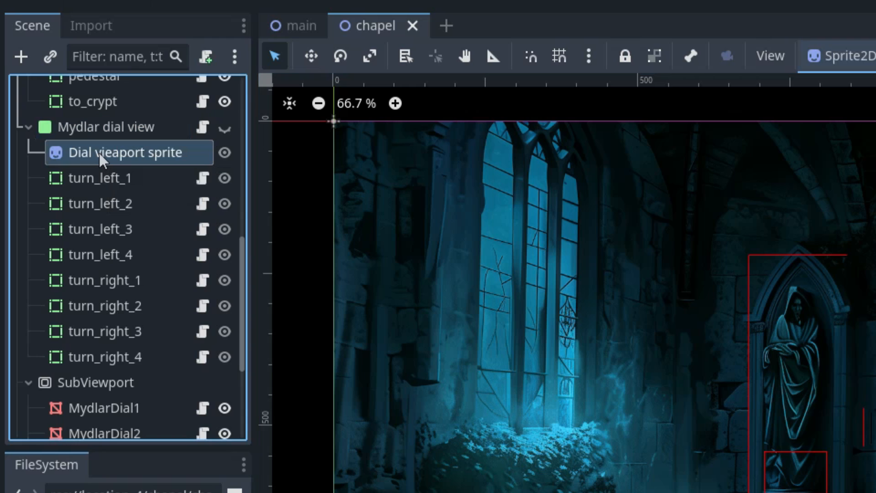
mouse_move(119, 172)
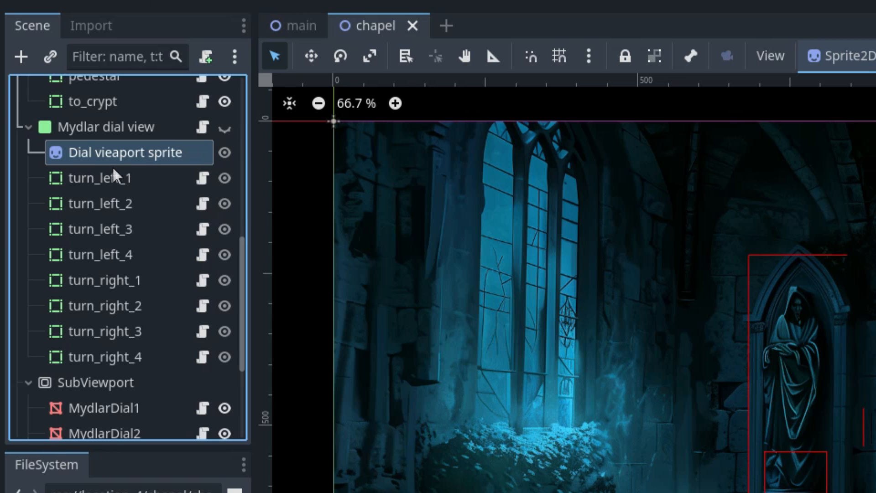
mouse_move(100, 177)
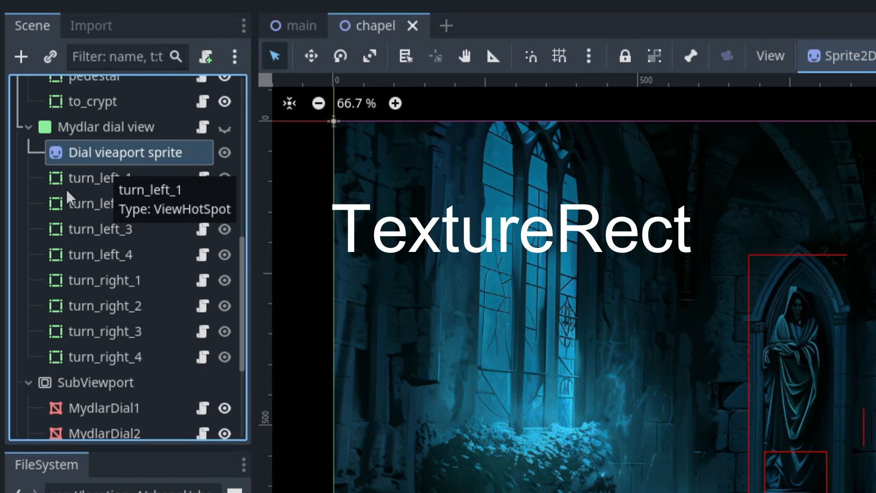
mouse_move(78, 184)
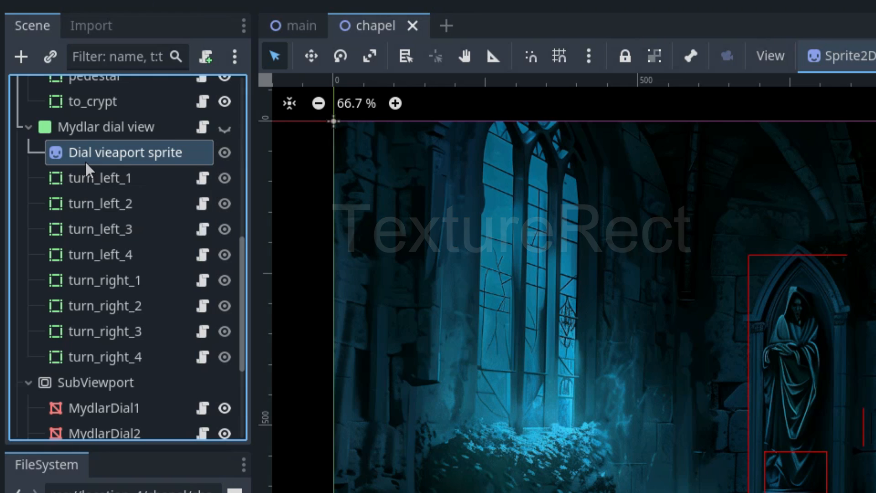
mouse_move(75, 159)
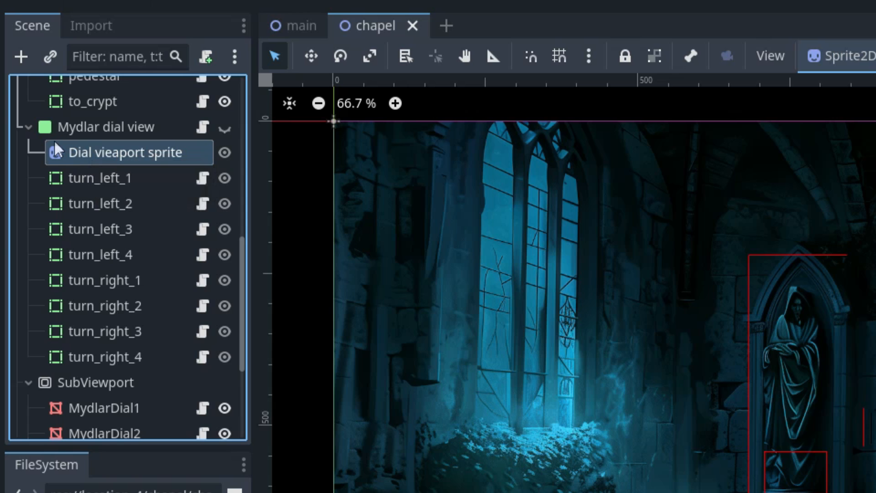
mouse_move(17, 157)
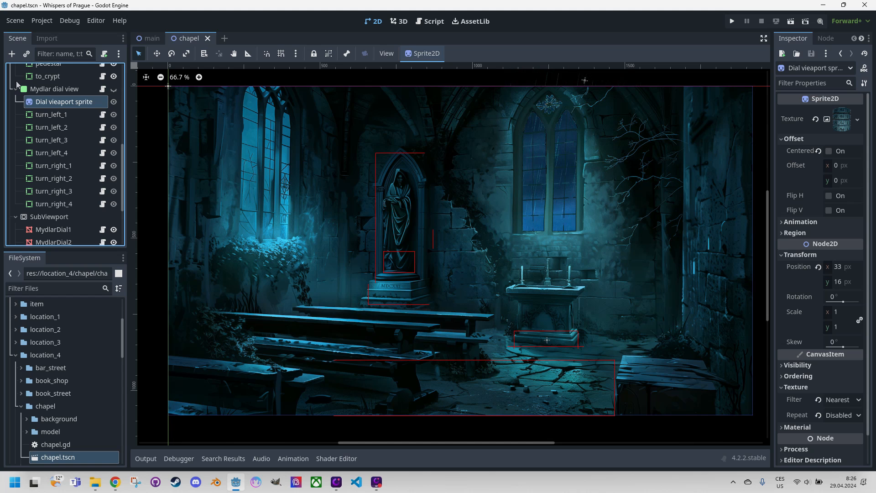
mouse_move(65, 101)
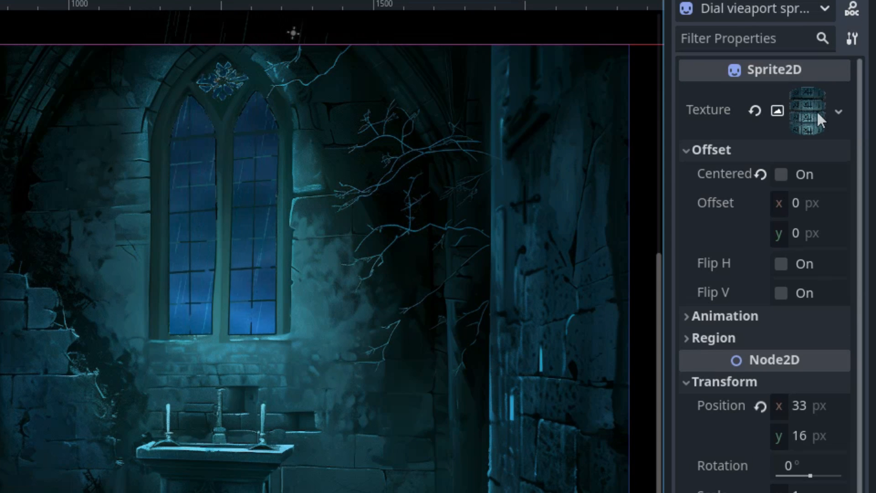
mouse_move(807, 109)
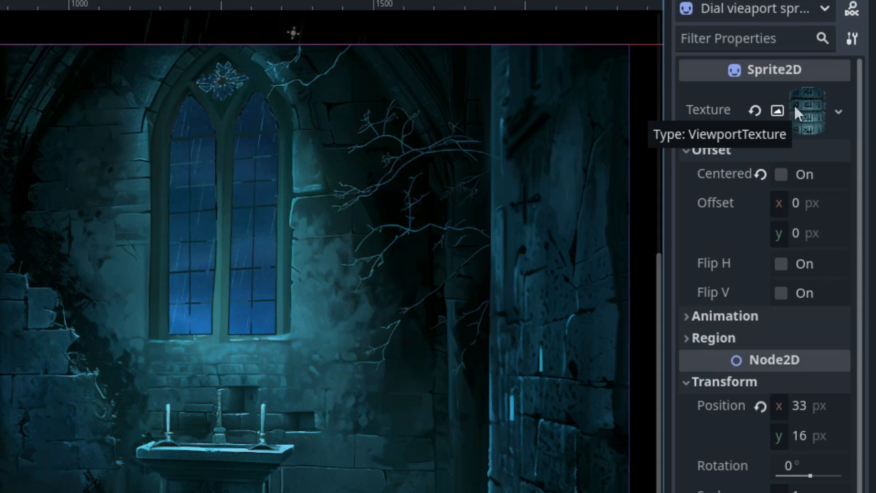
- Expand the sprite's ViewportTexture and confirm its Viewport Path points to SubViewport
left_click(798, 110)
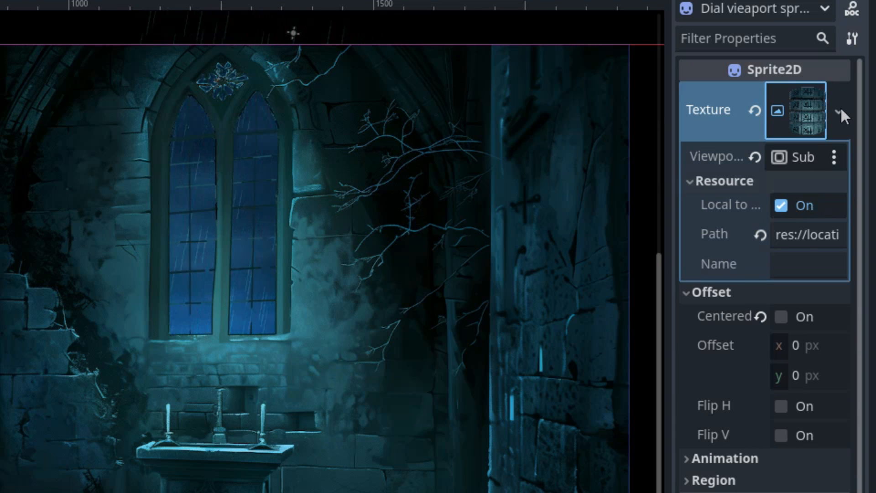
left_click(837, 110)
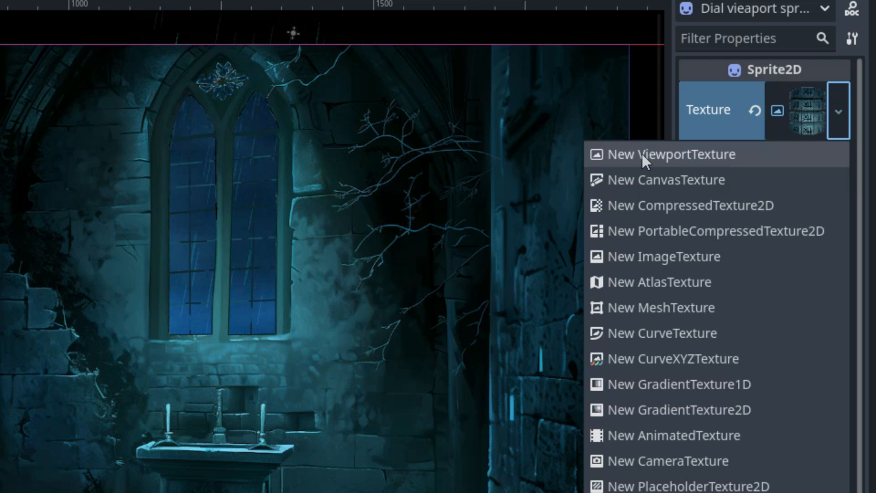
left_click(674, 154)
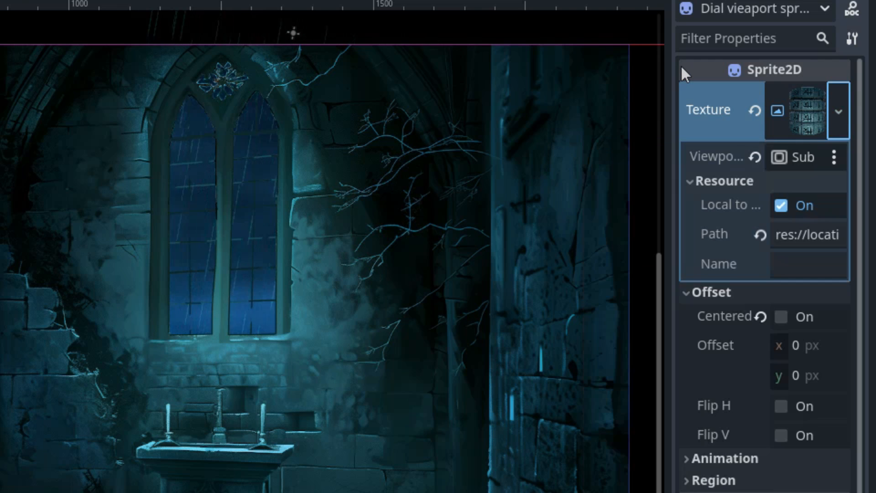
mouse_move(807, 159)
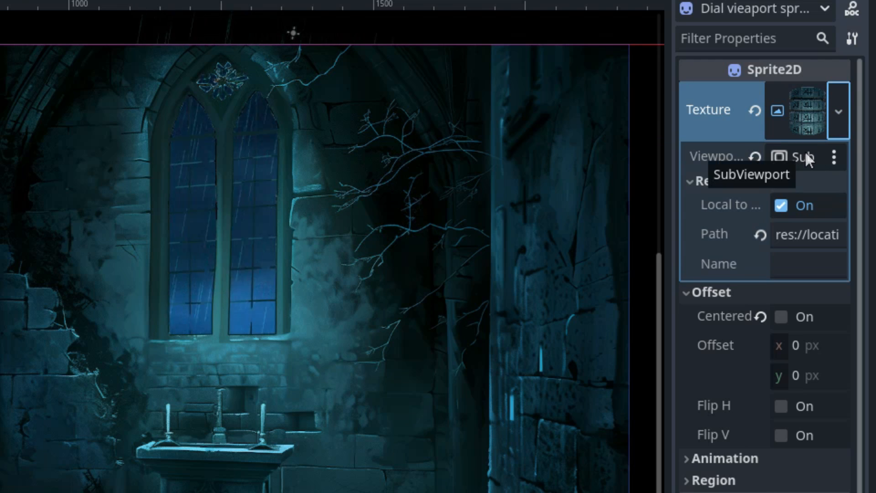
left_click(804, 157)
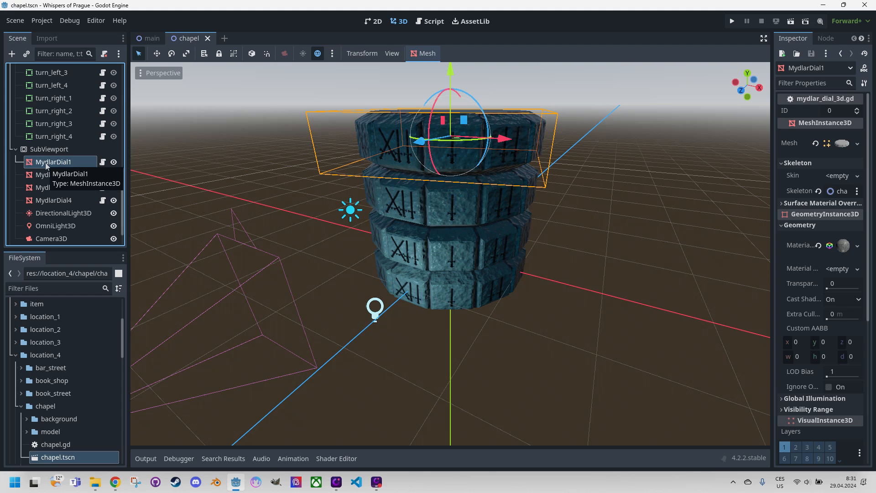
mouse_move(308, 143)
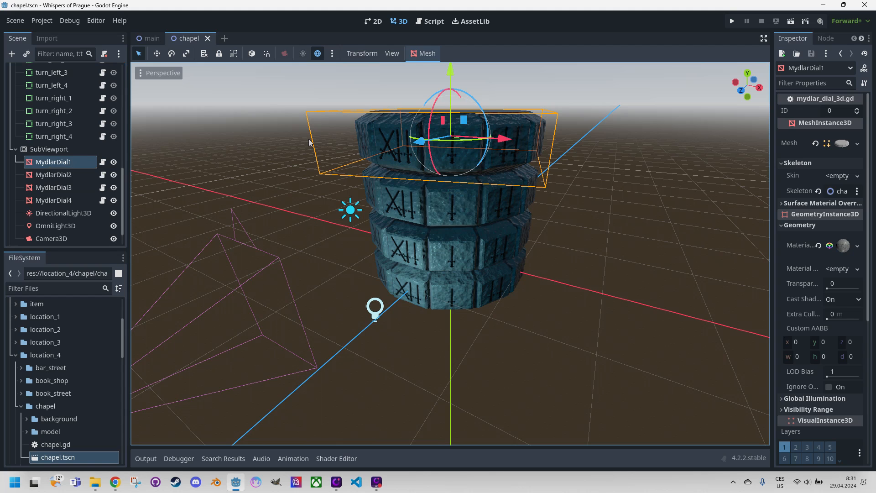
mouse_move(487, 192)
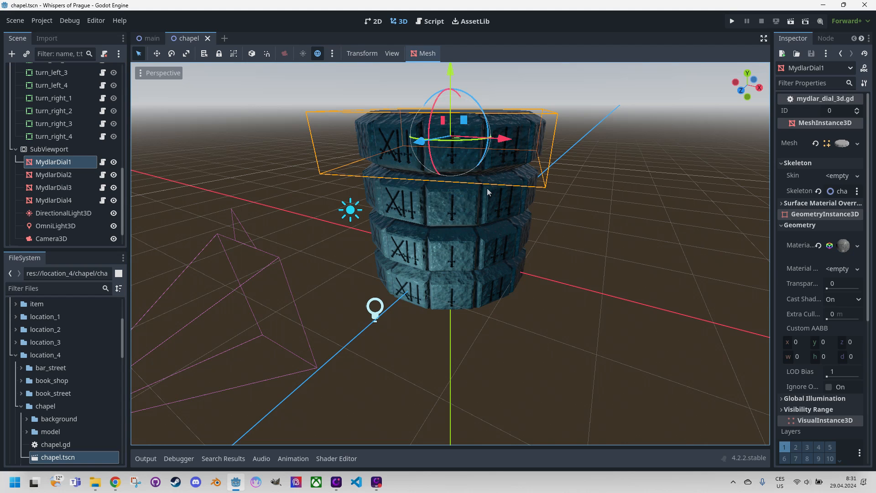
mouse_move(515, 183)
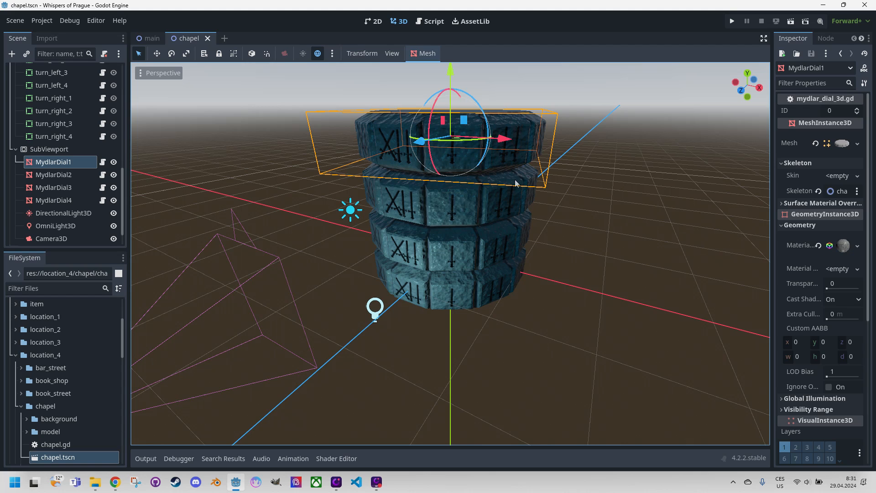
mouse_move(526, 185)
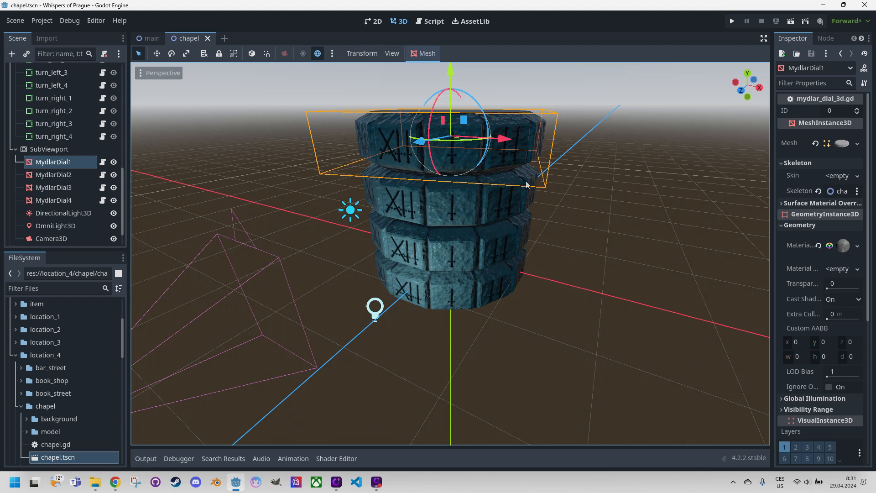
mouse_move(524, 191)
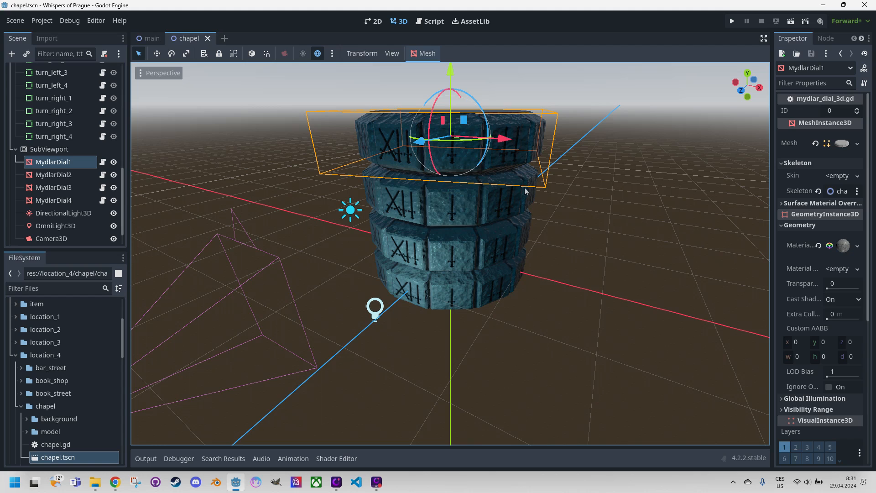
mouse_move(194, 230)
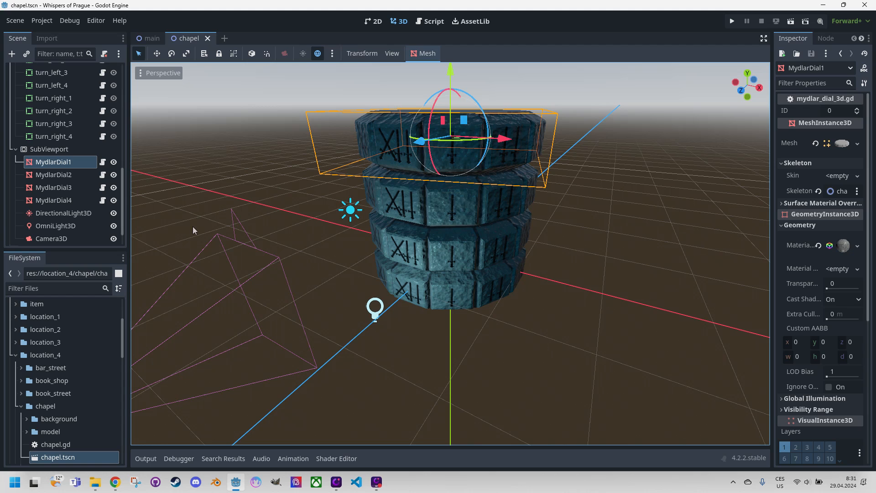
left_click(54, 199)
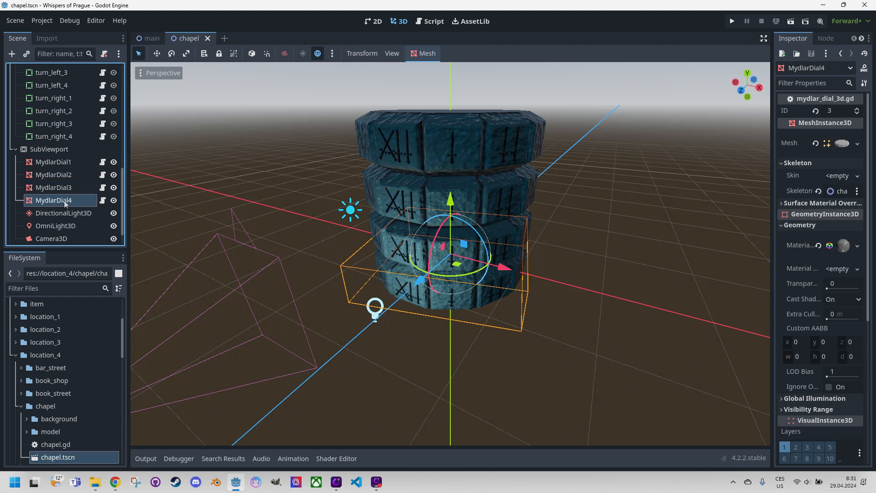
left_click(63, 213)
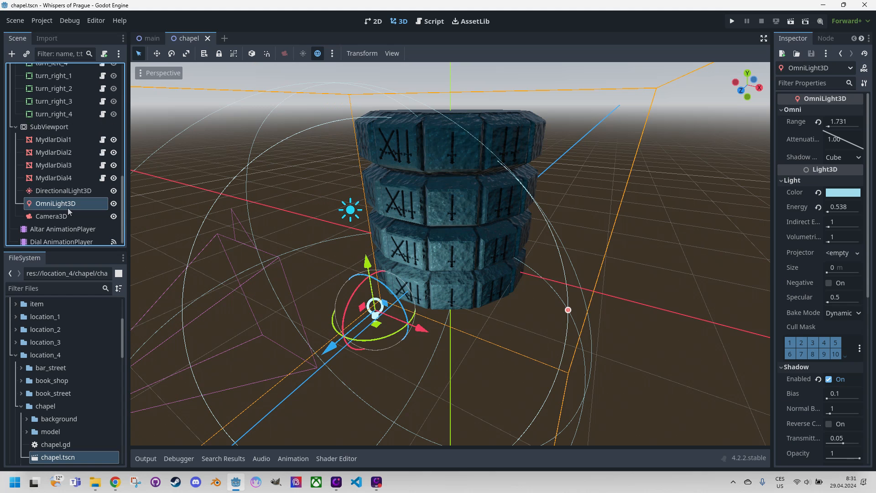
left_click(50, 216)
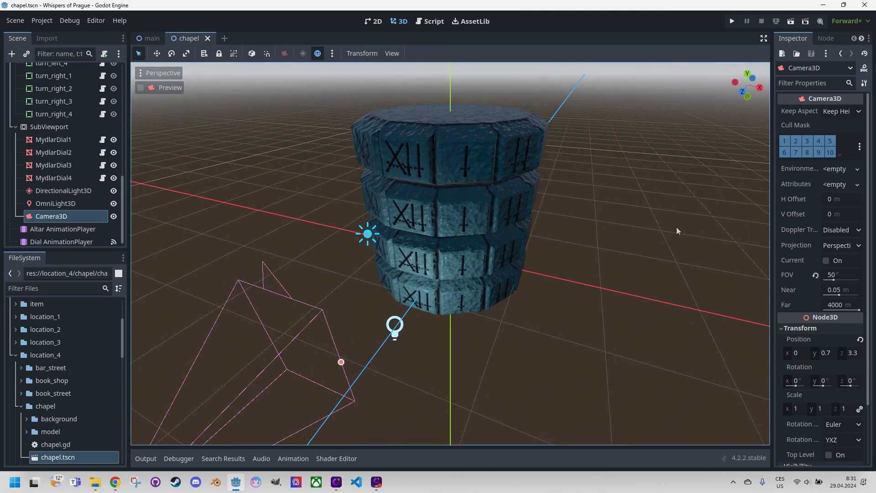
mouse_move(507, 201)
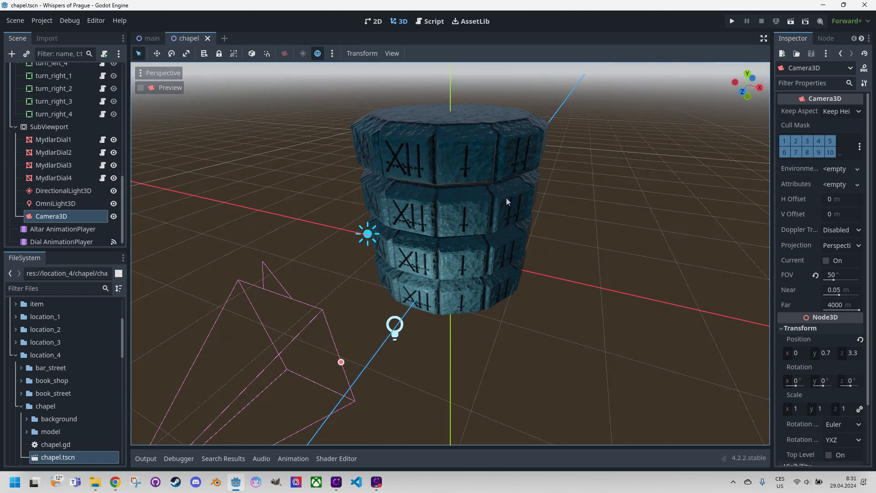
mouse_move(452, 158)
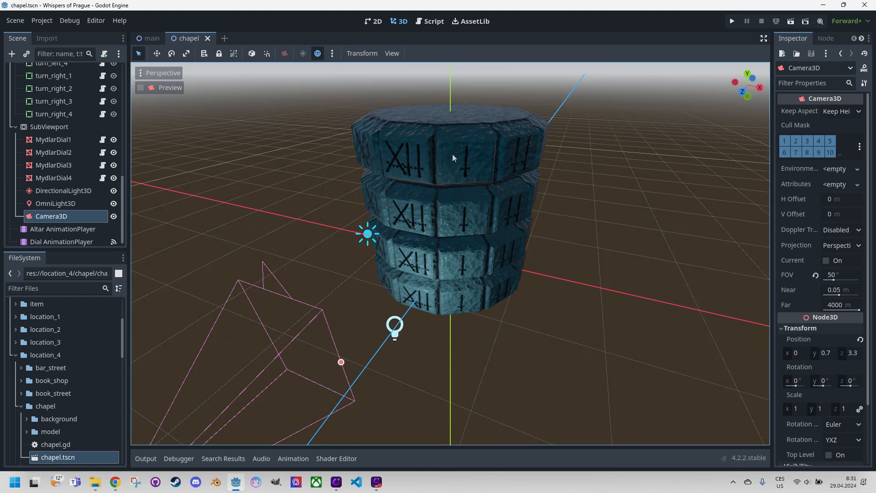
mouse_move(408, 155)
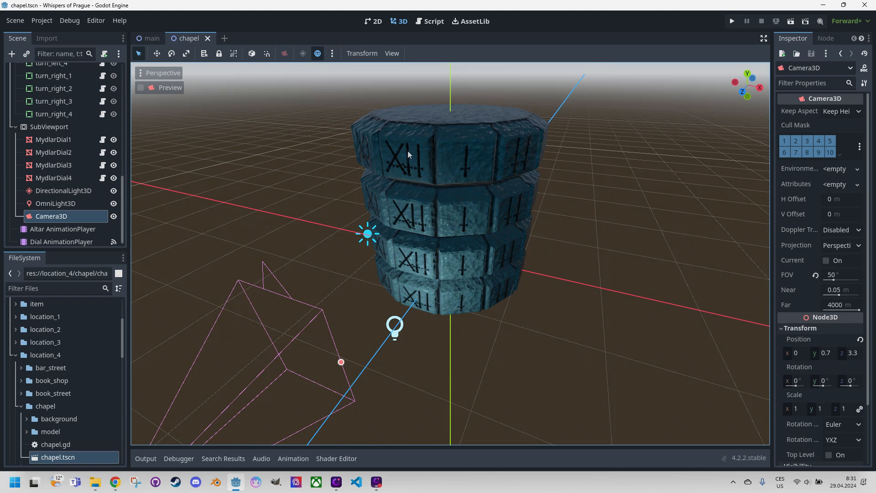
- Select MydlarDial1 and expand its Mesh resource preview in the Inspector
left_click(54, 140)
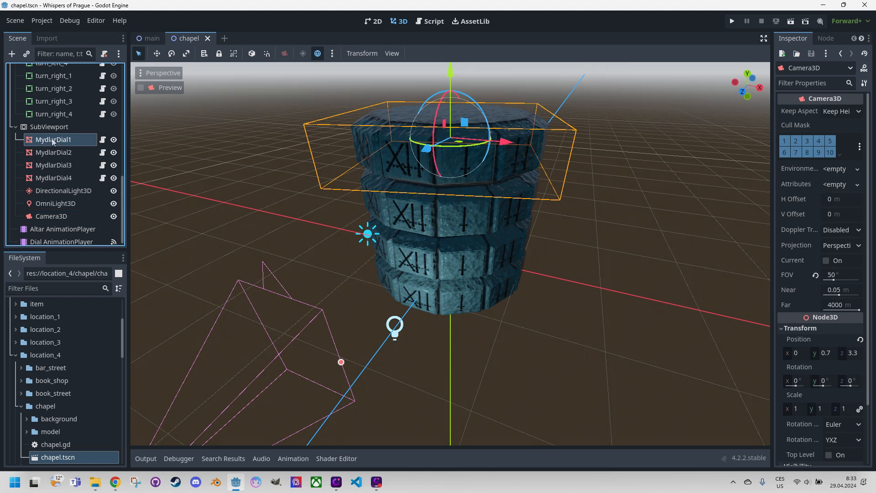
left_click(54, 139)
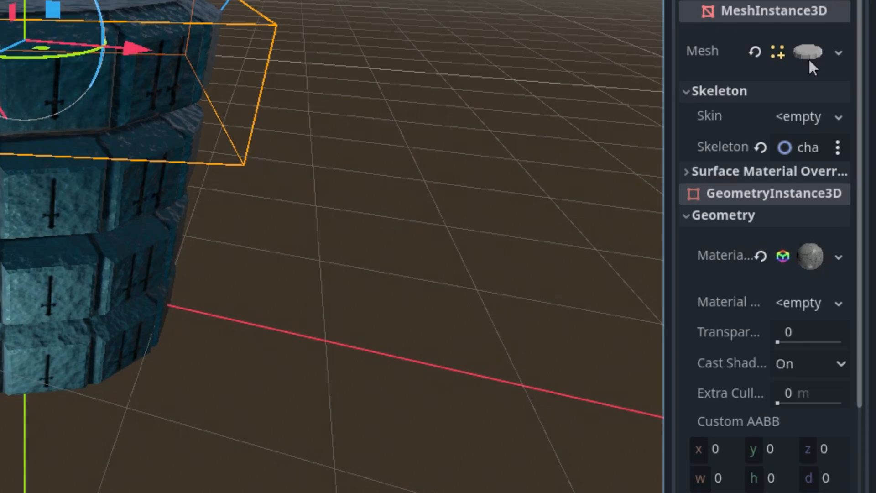
left_click(806, 52)
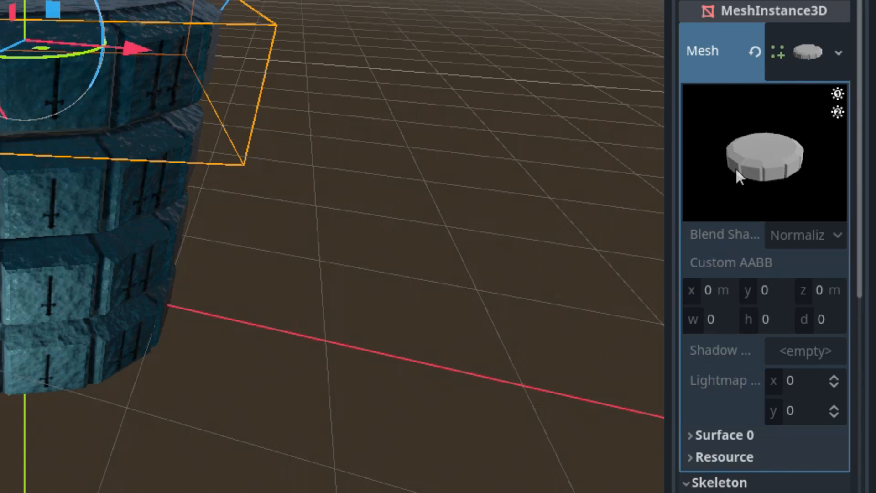
mouse_move(813, 170)
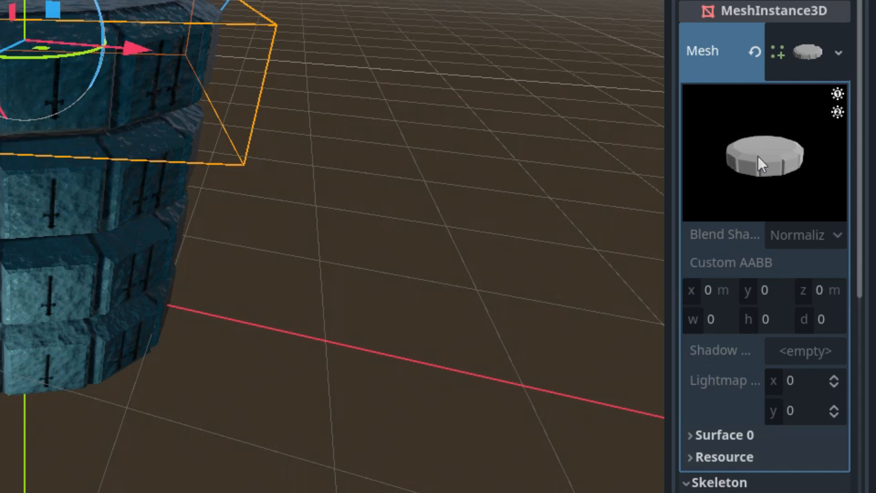
scroll("down", 3)
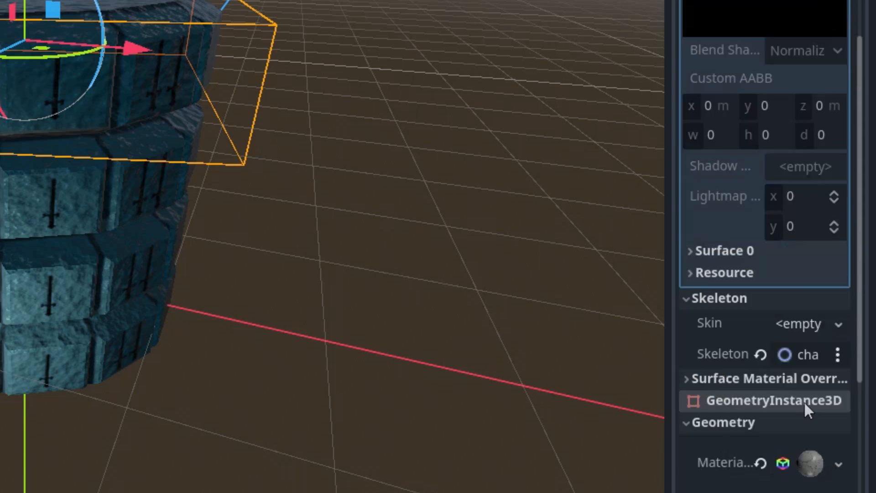
scroll("down", 3)
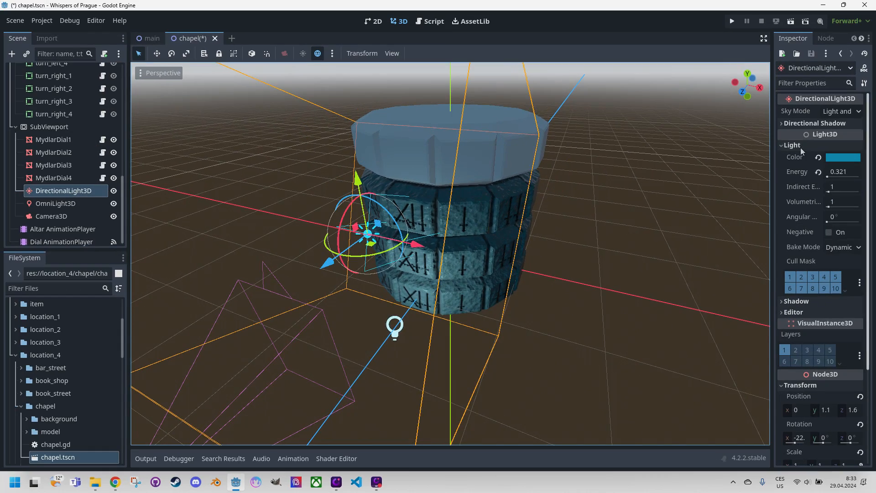
- Try a white DirectionalLight3D colour, then revert it to the blue tint
left_click(843, 157)
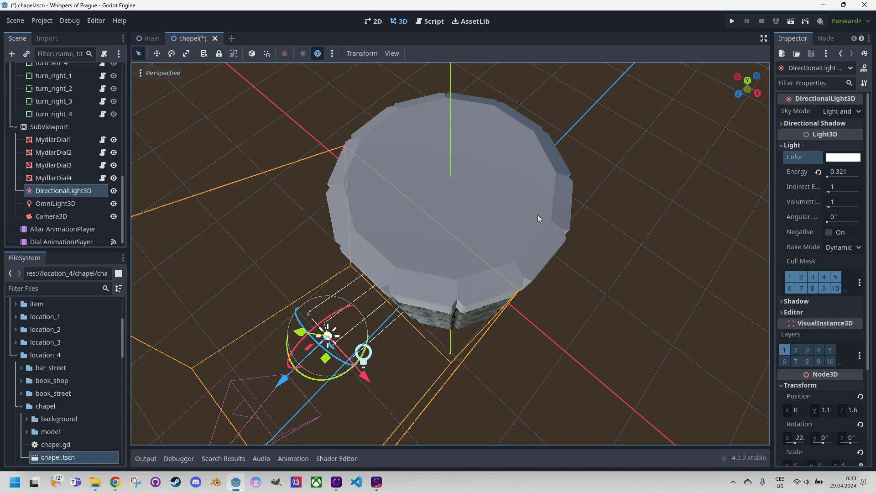
mouse_move(423, 292)
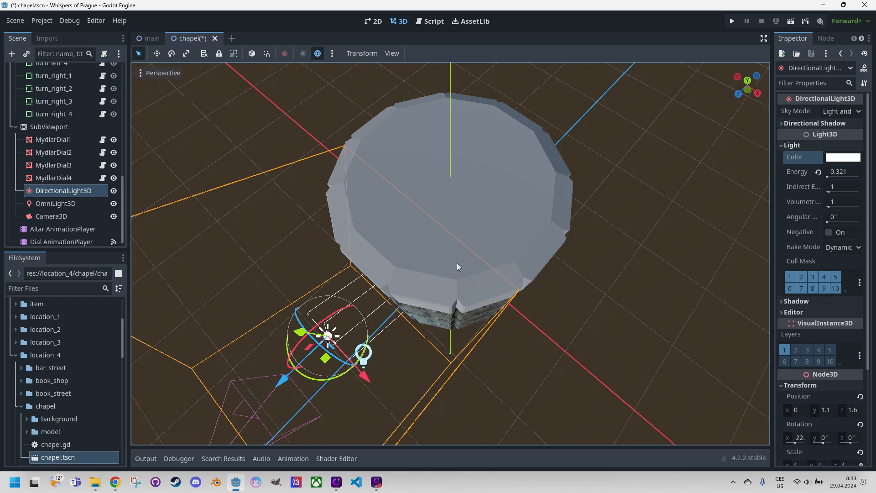
mouse_move(405, 292)
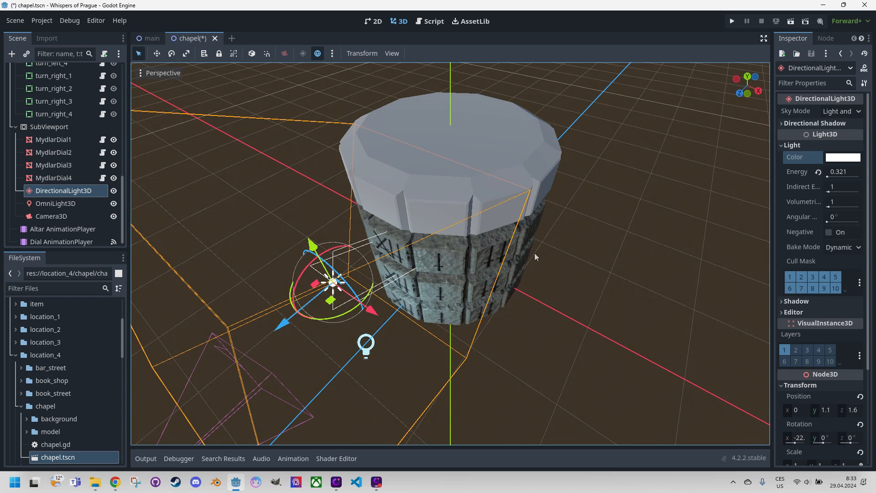
left_click(844, 157)
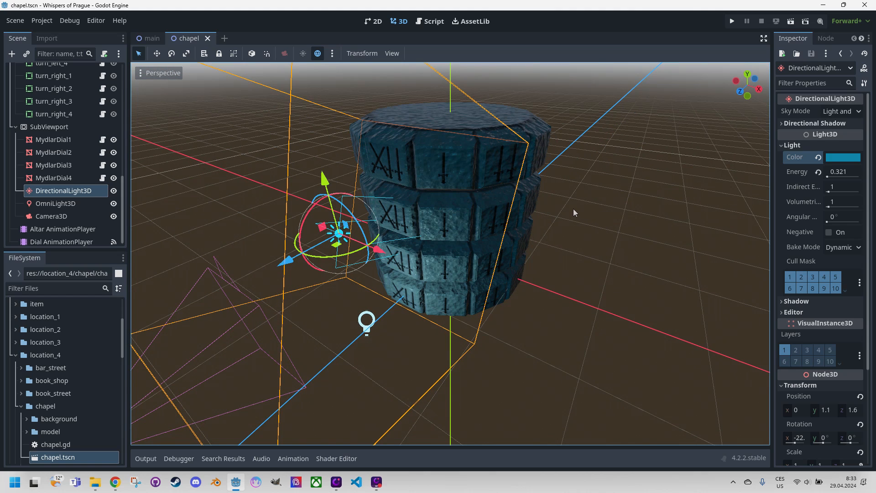
mouse_move(463, 170)
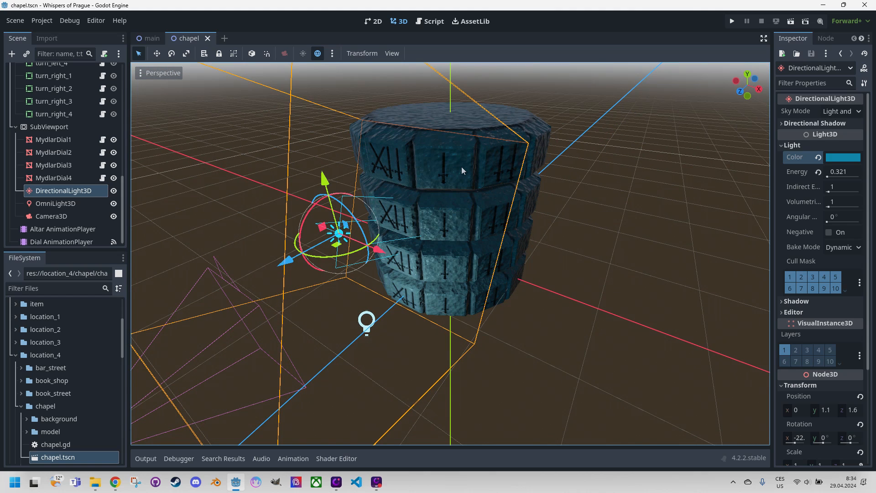
mouse_move(468, 182)
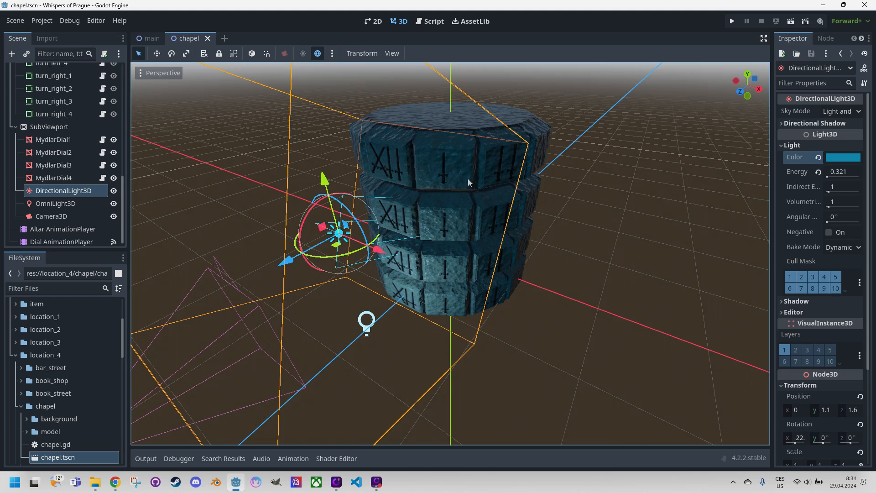
mouse_move(472, 188)
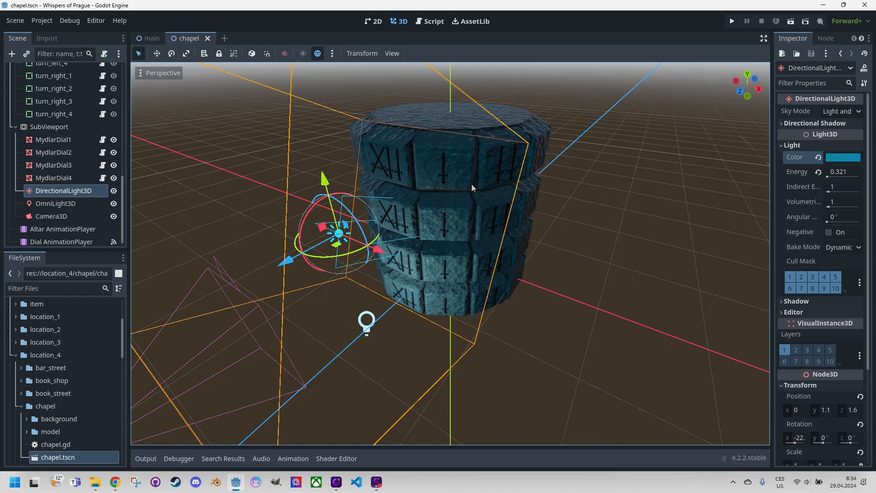
mouse_move(505, 177)
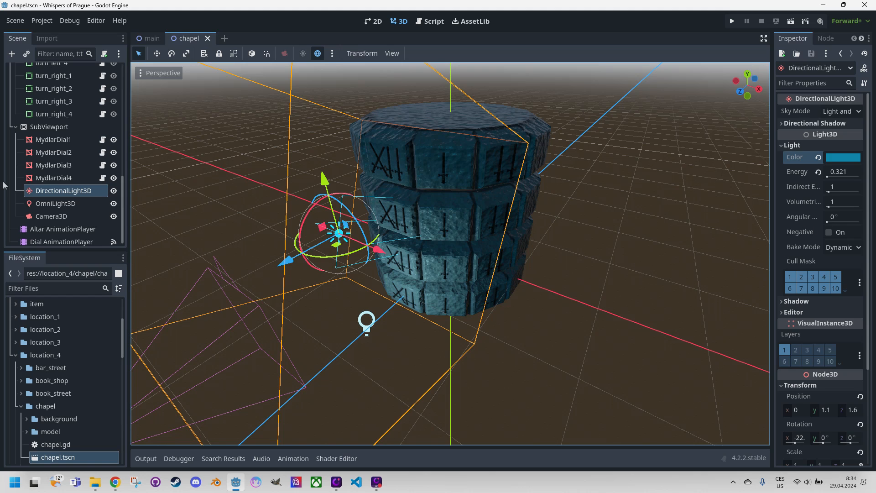
- Reselect MydlarDial1 and expand its stone material override to the Albedo texture preview
left_click(54, 139)
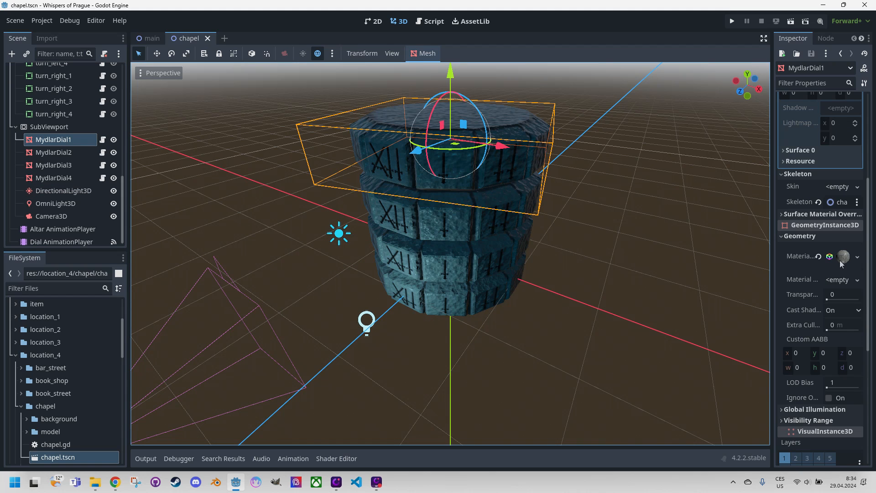
left_click(844, 256)
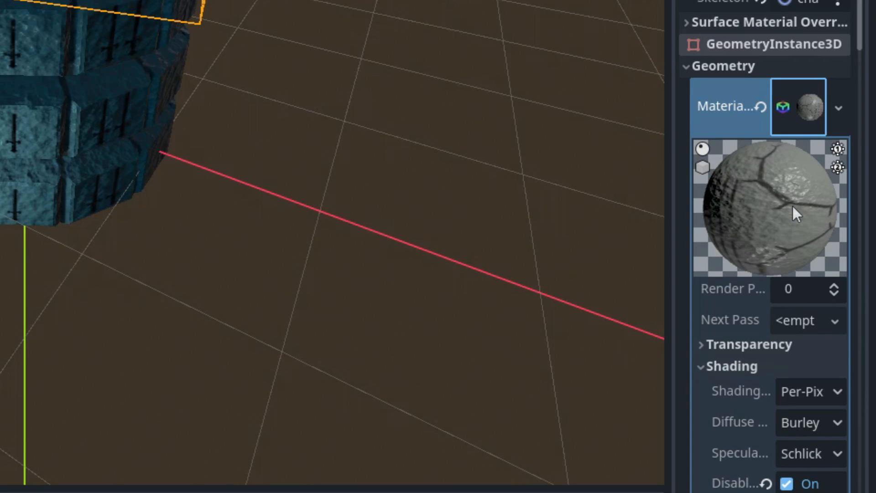
mouse_move(737, 218)
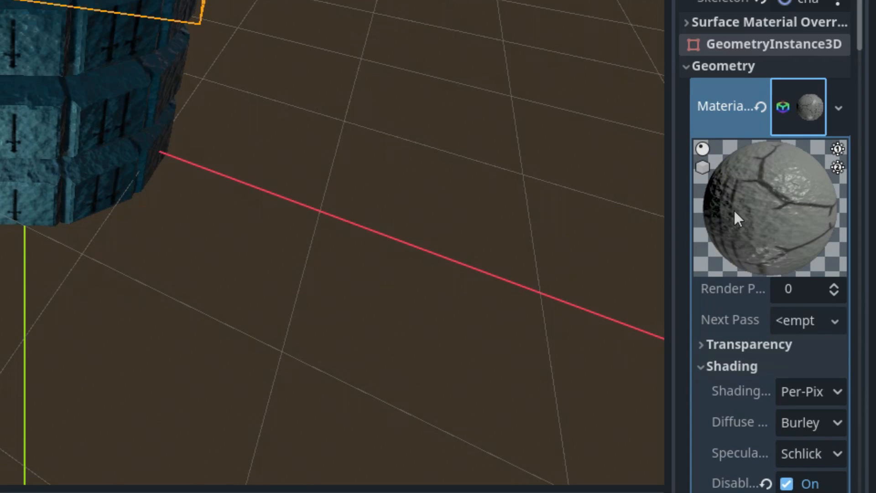
mouse_move(790, 249)
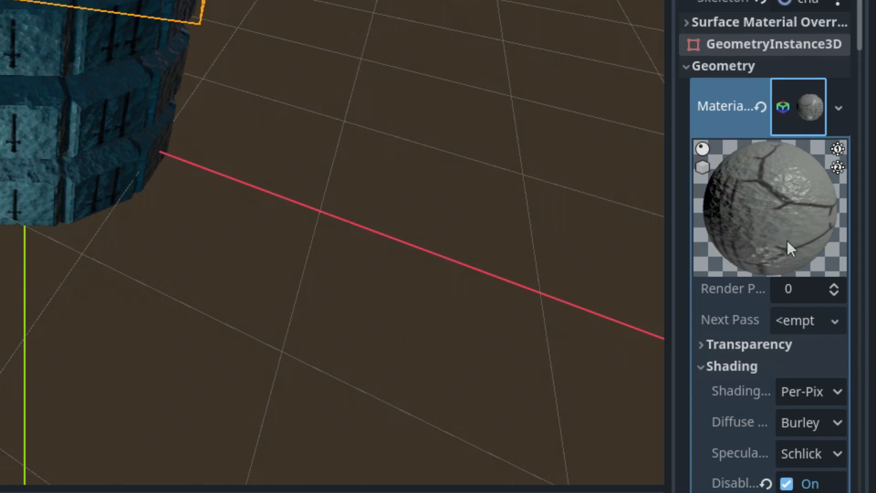
scroll("down", 3)
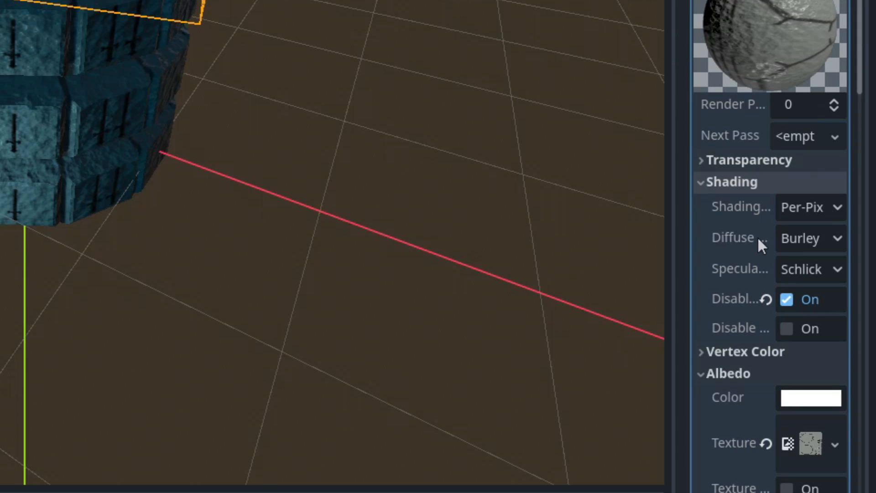
mouse_move(754, 240)
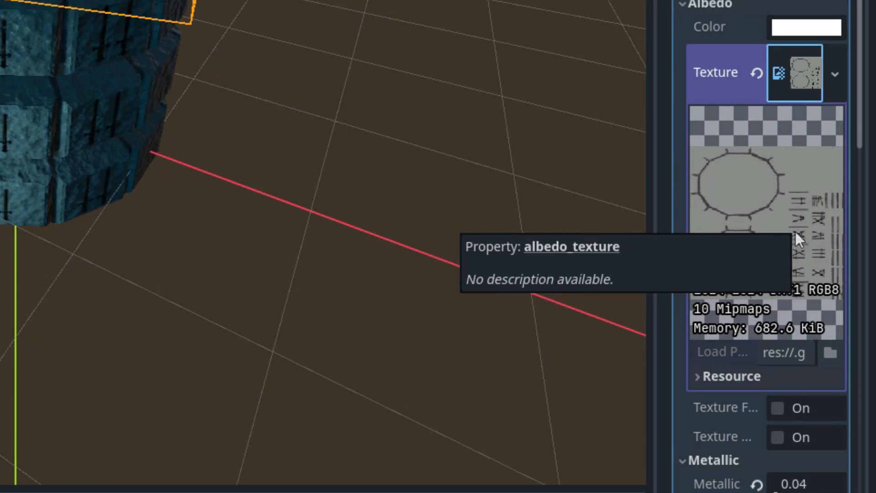
mouse_move(733, 306)
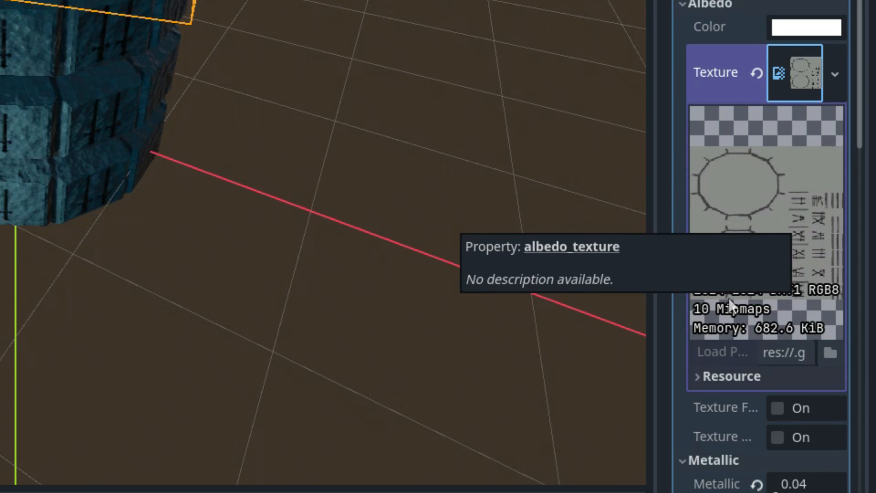
mouse_move(759, 224)
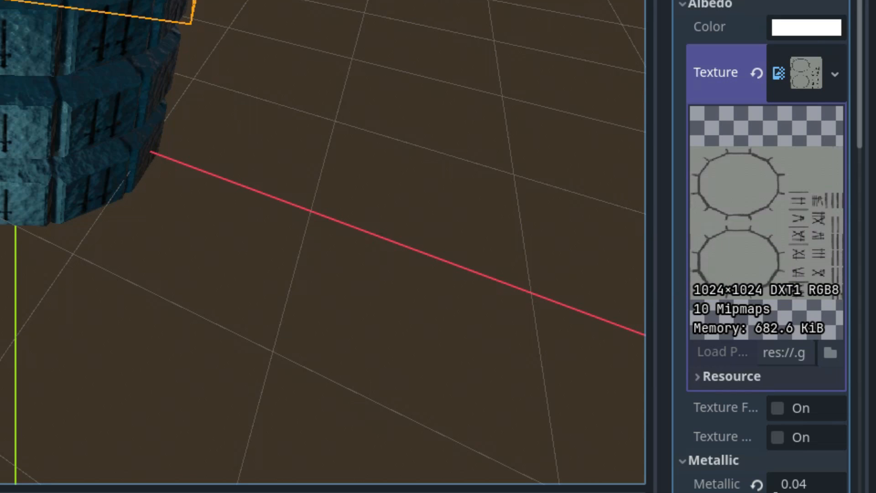
mouse_move(190, 21)
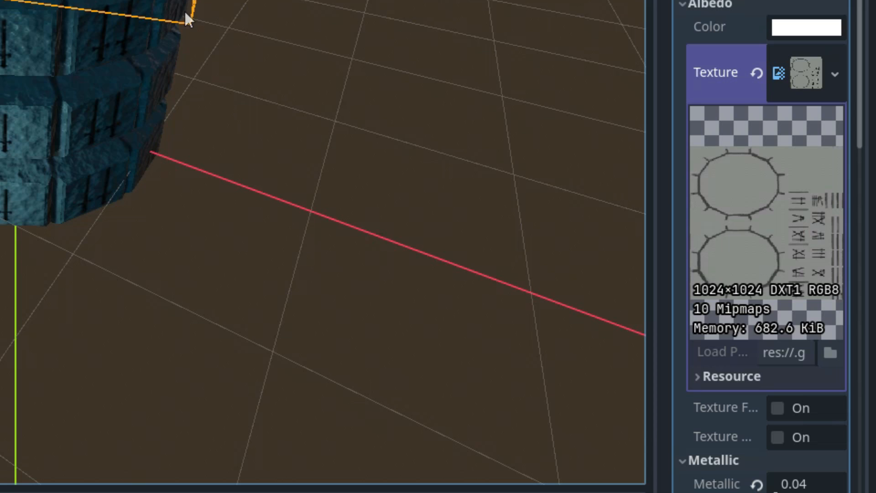
mouse_move(754, 269)
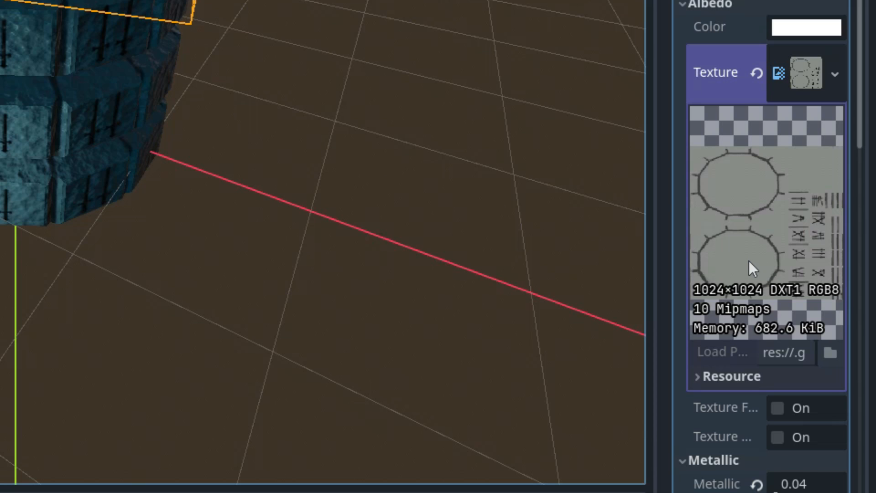
- Expand the Normal Map NoiseTexture2D to view its Cellular noise at frequency 0.0768
scroll("down", 3)
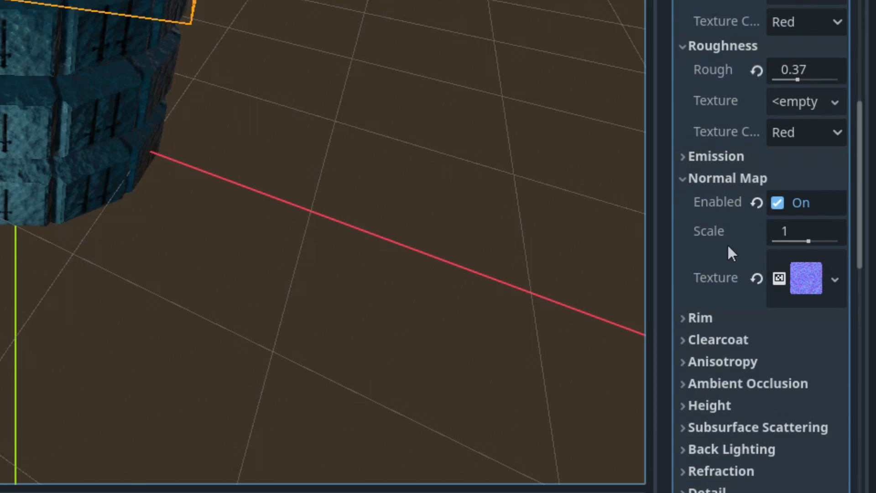
scroll("down", 3)
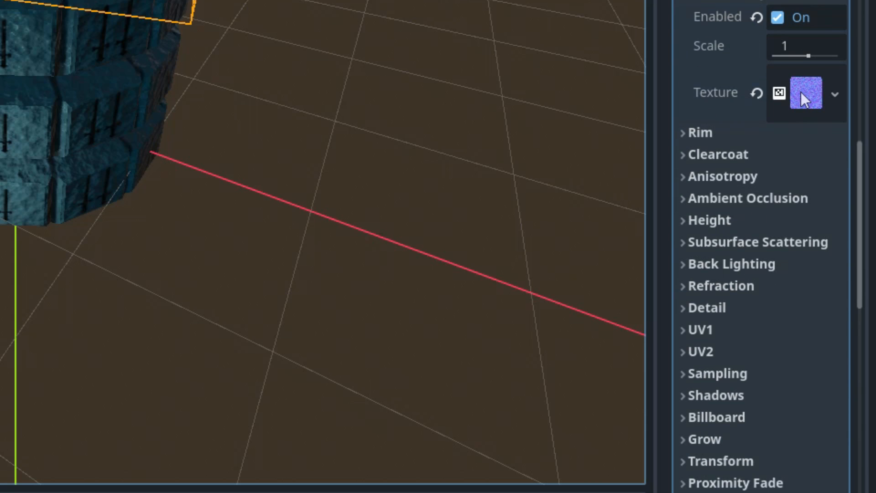
mouse_move(793, 104)
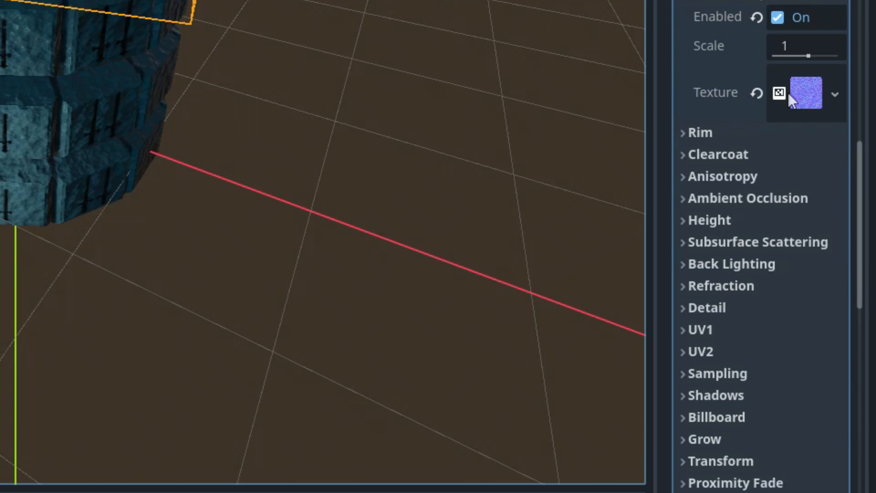
mouse_move(757, 119)
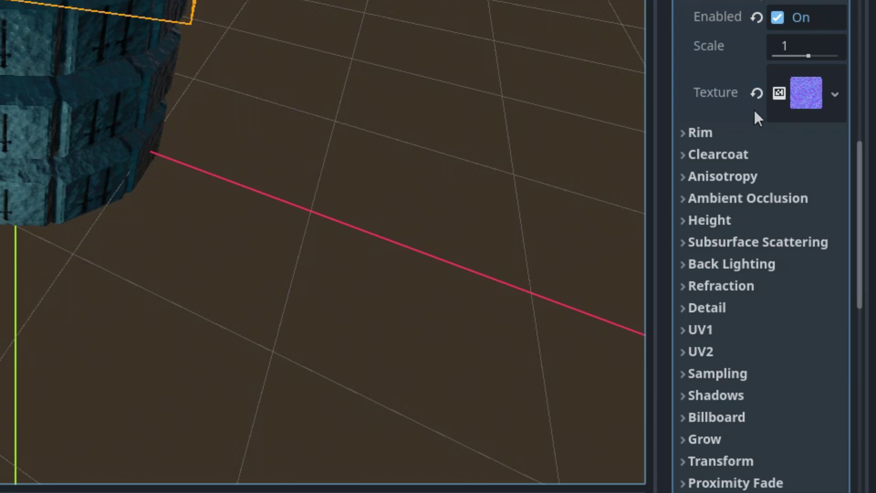
left_click(792, 92)
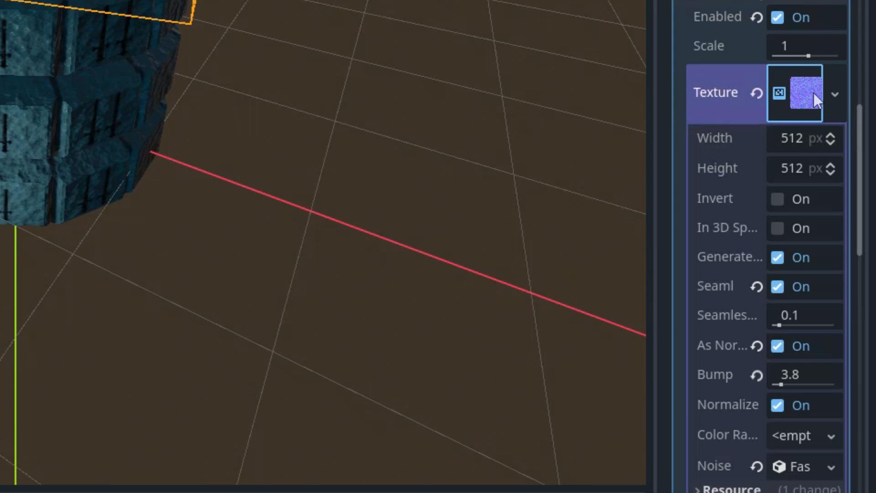
scroll("down", 3)
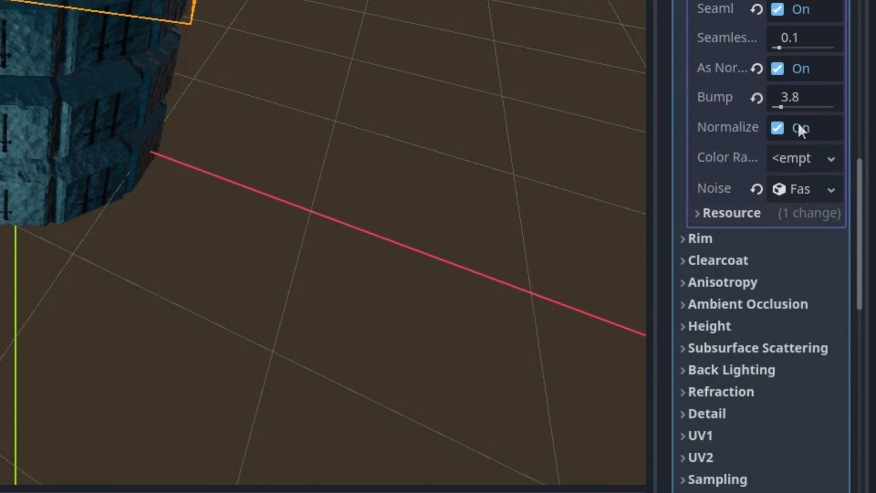
mouse_move(826, 191)
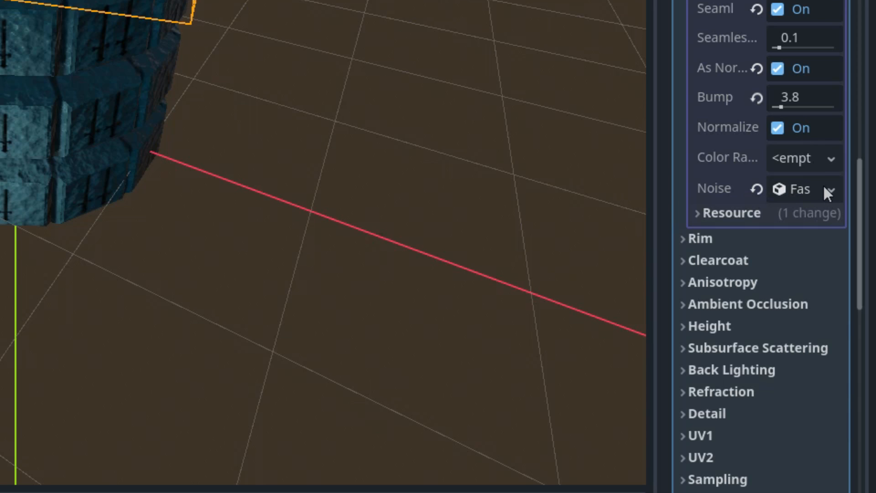
mouse_move(799, 188)
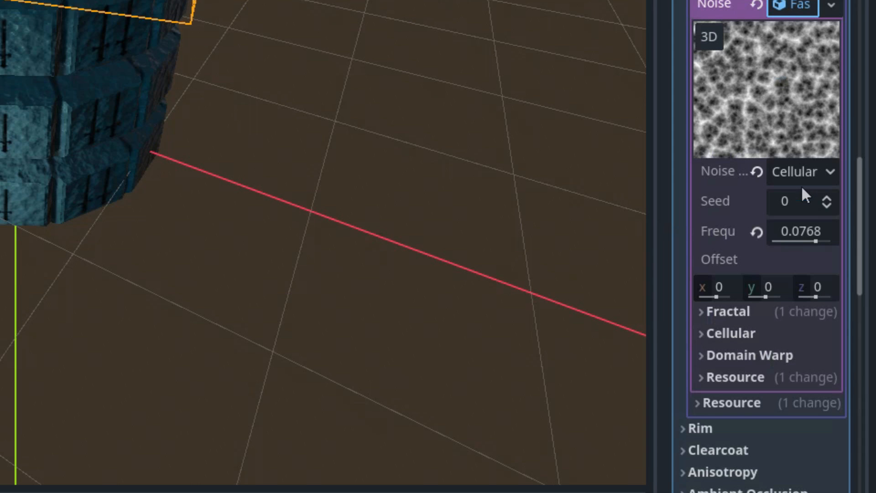
mouse_move(799, 176)
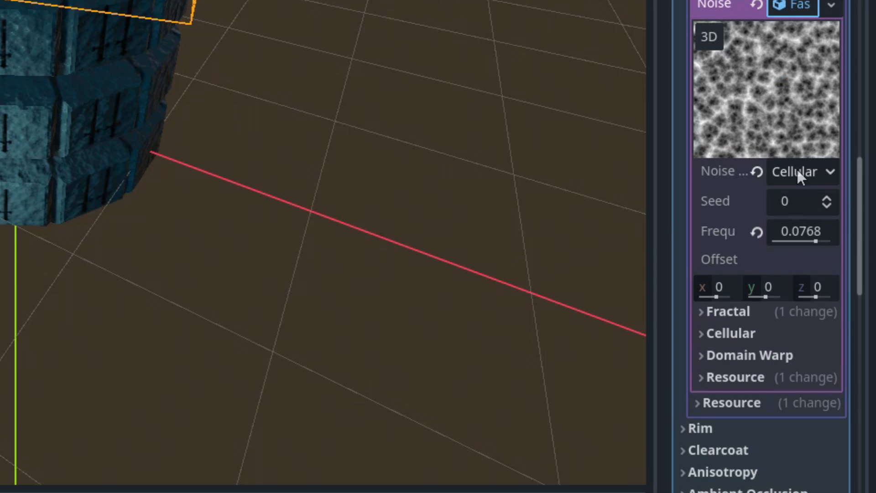
mouse_move(788, 106)
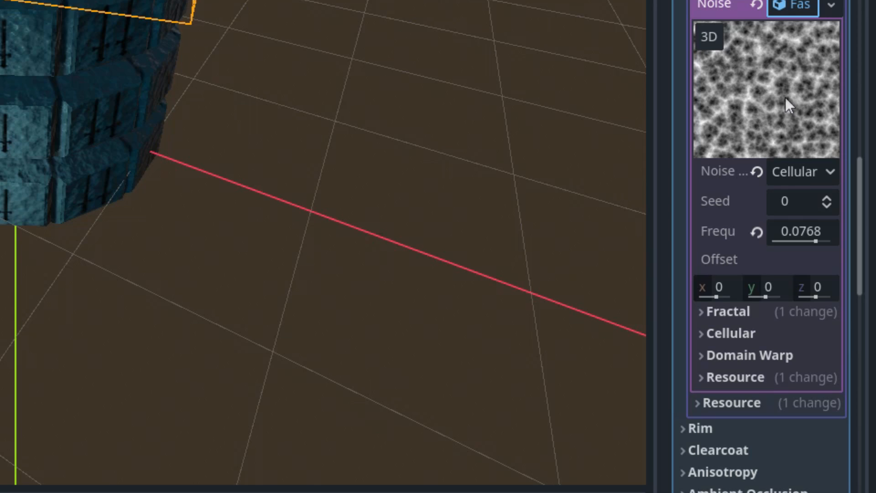
mouse_move(781, 111)
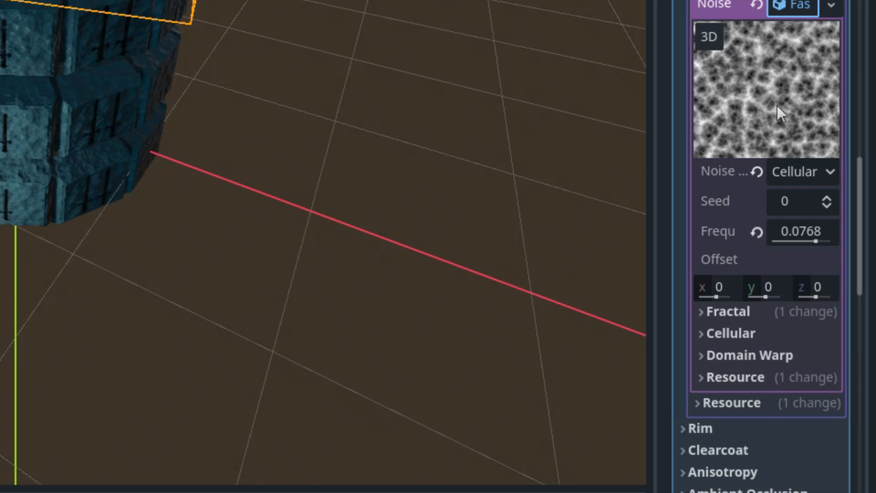
mouse_move(788, 150)
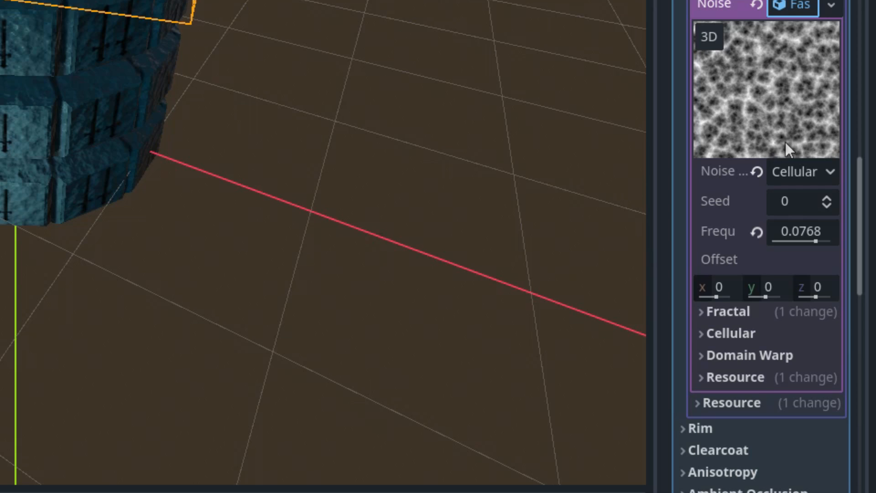
mouse_move(734, 129)
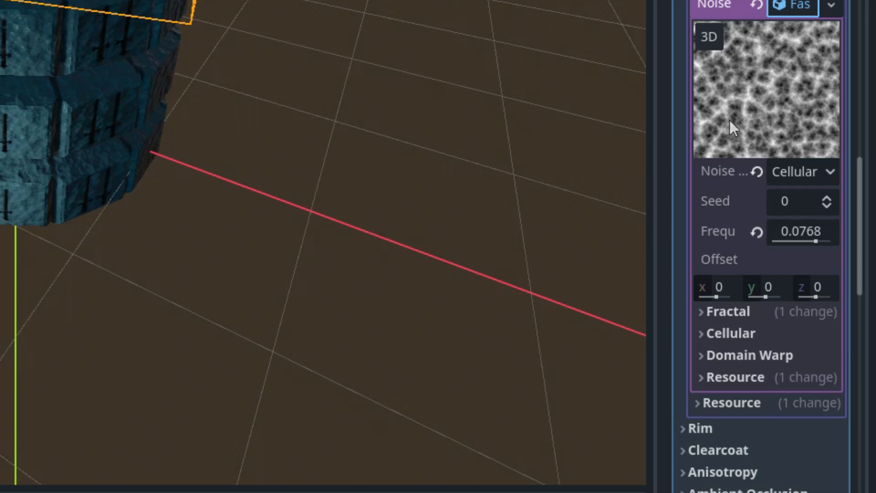
mouse_move(739, 110)
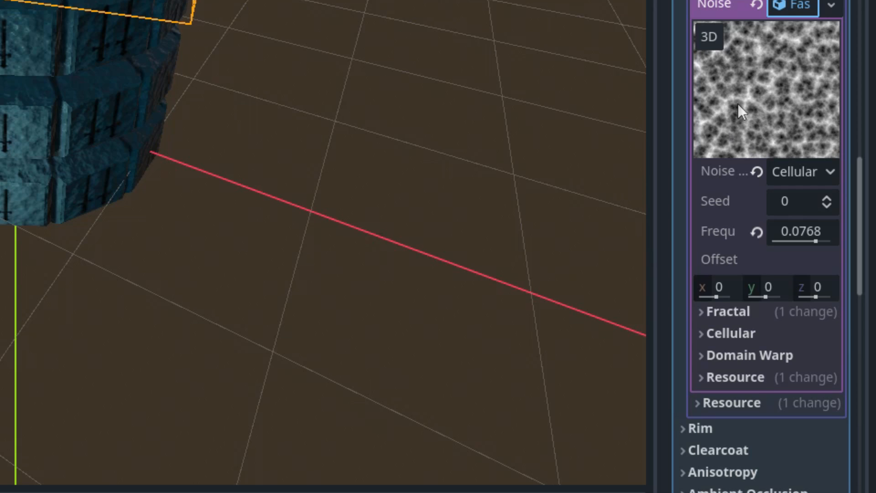
scroll("up", 3)
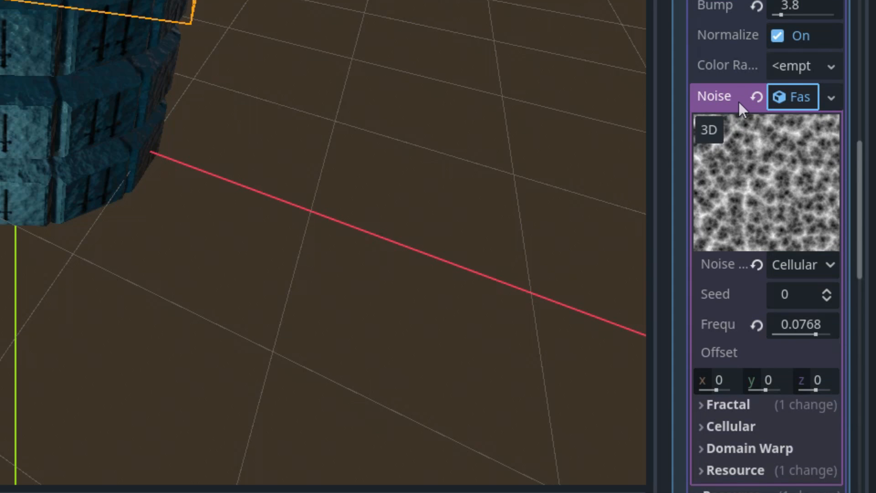
scroll("up", 3)
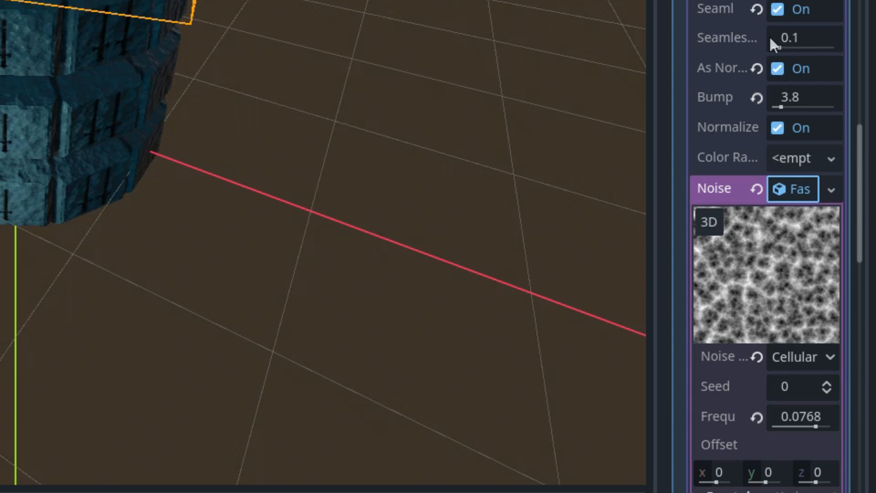
mouse_move(721, 8)
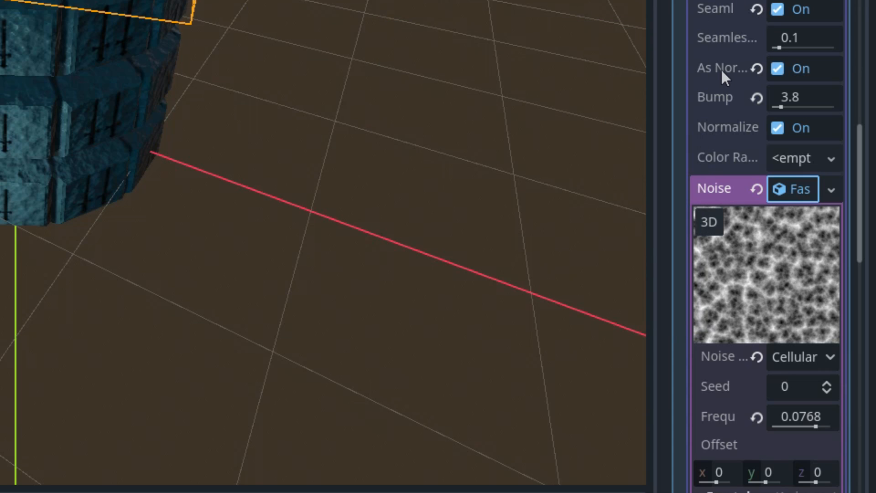
mouse_move(724, 68)
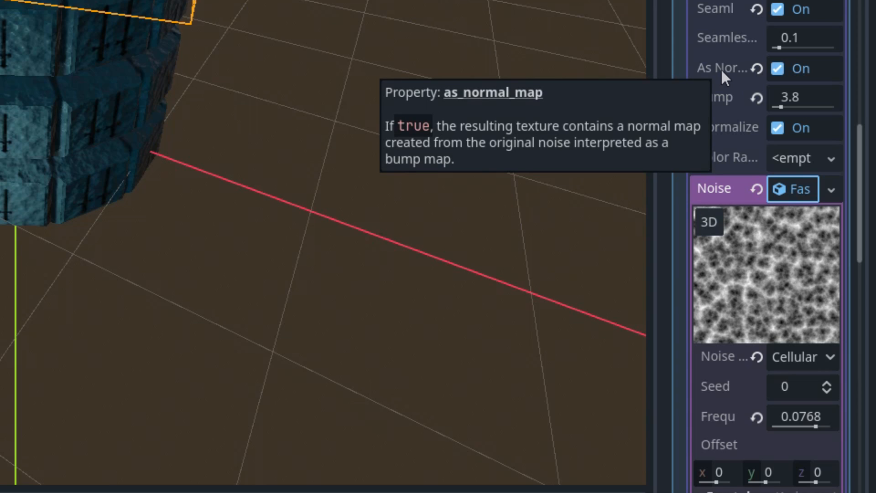
mouse_move(771, 127)
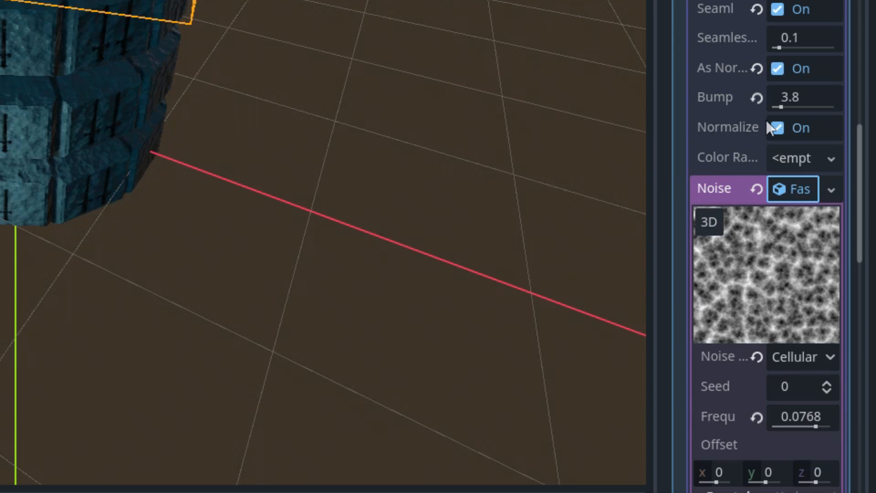
mouse_move(734, 109)
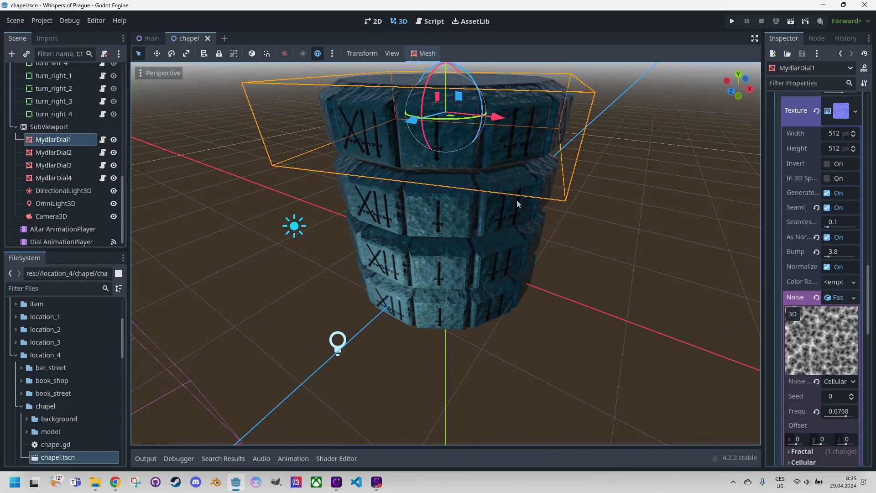
left_click(50, 127)
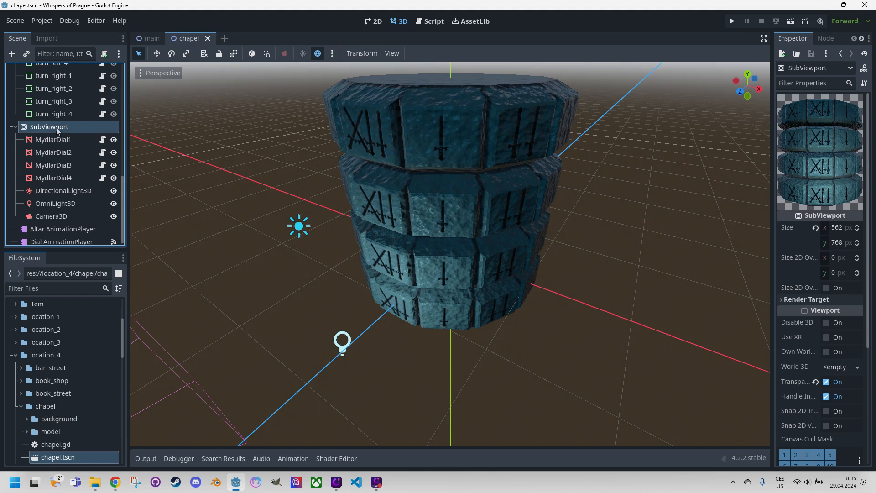
mouse_move(54, 139)
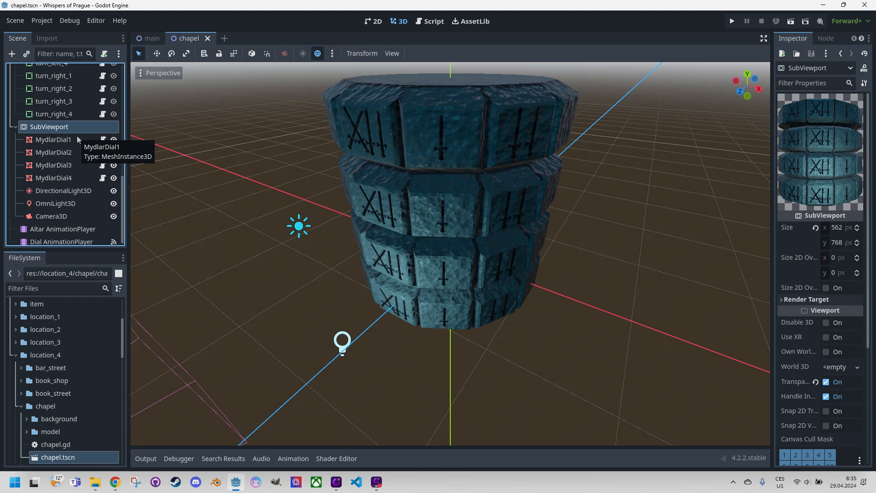
mouse_move(144, 184)
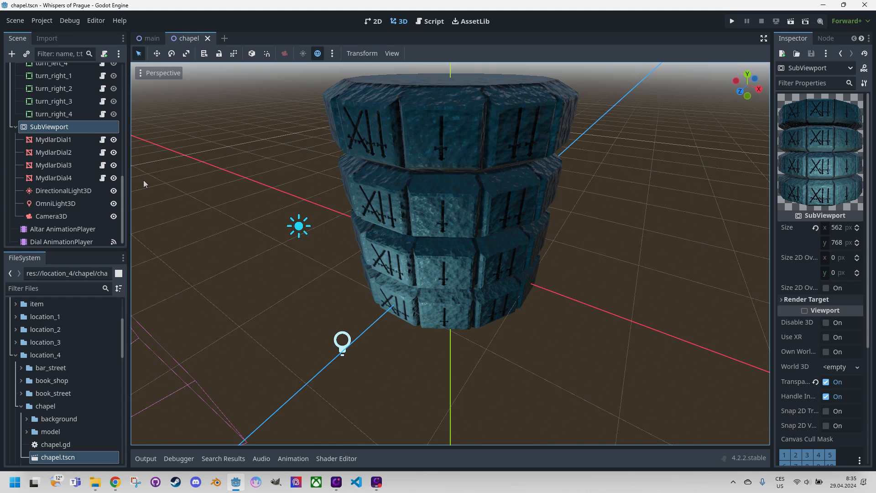
mouse_move(453, 212)
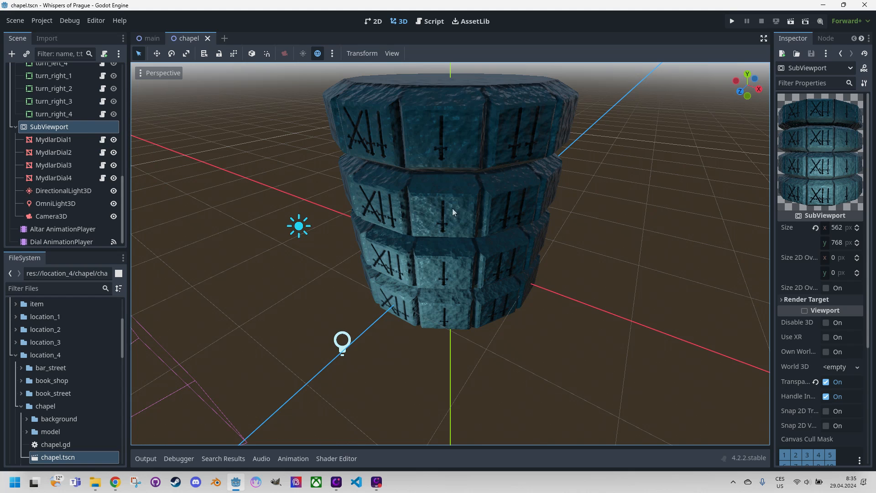
mouse_move(501, 215)
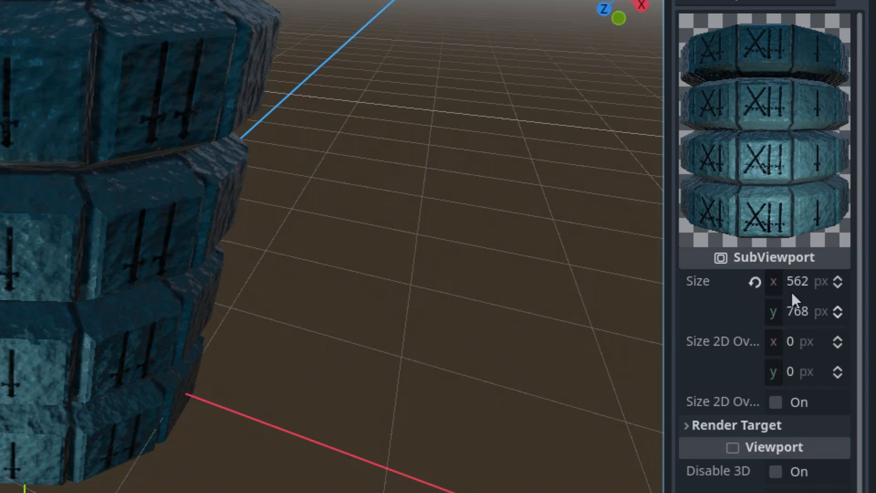
mouse_move(794, 313)
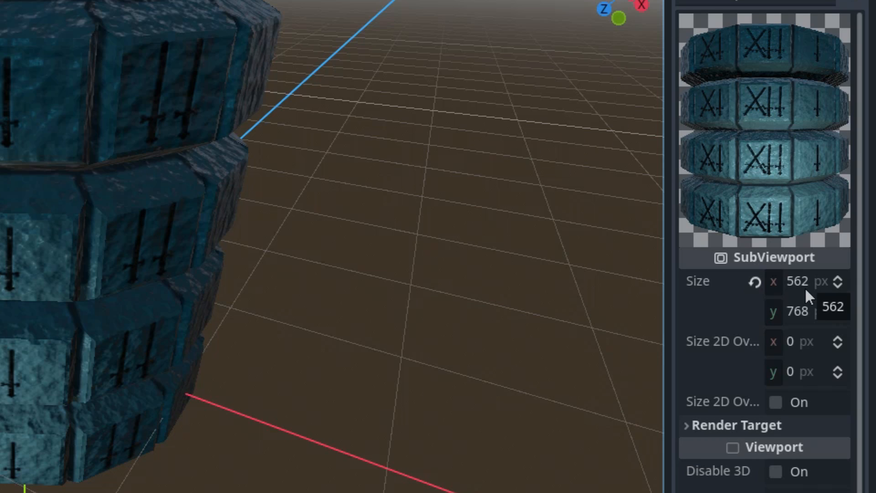
mouse_move(860, 380)
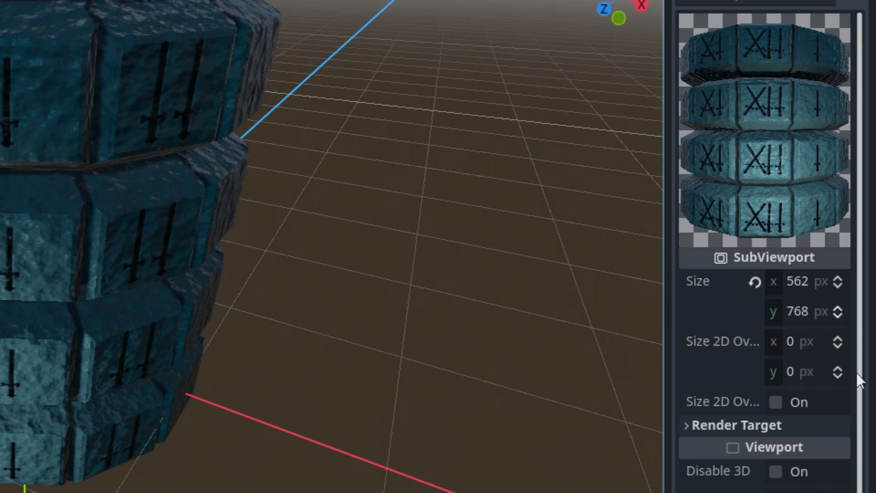
mouse_move(826, 373)
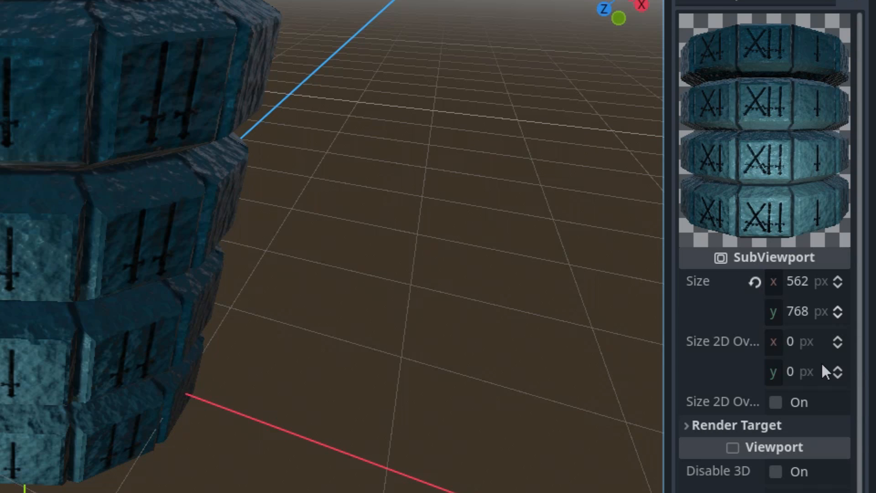
scroll("down", 3)
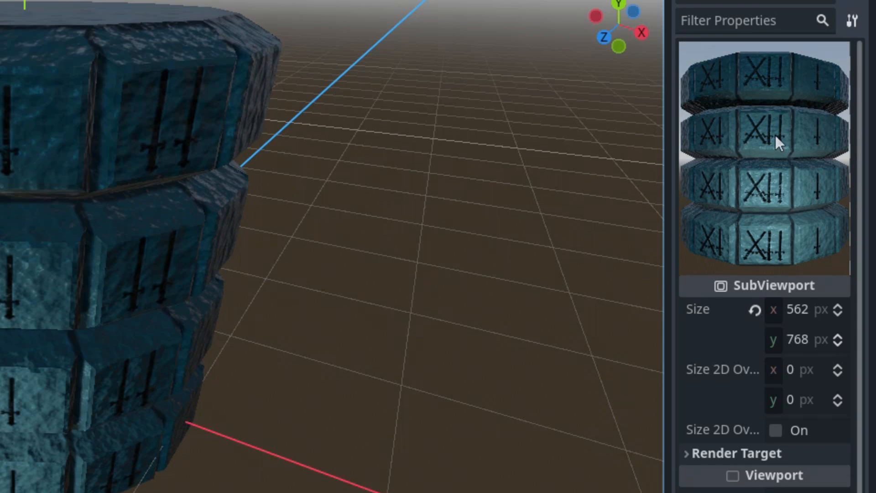
mouse_move(752, 155)
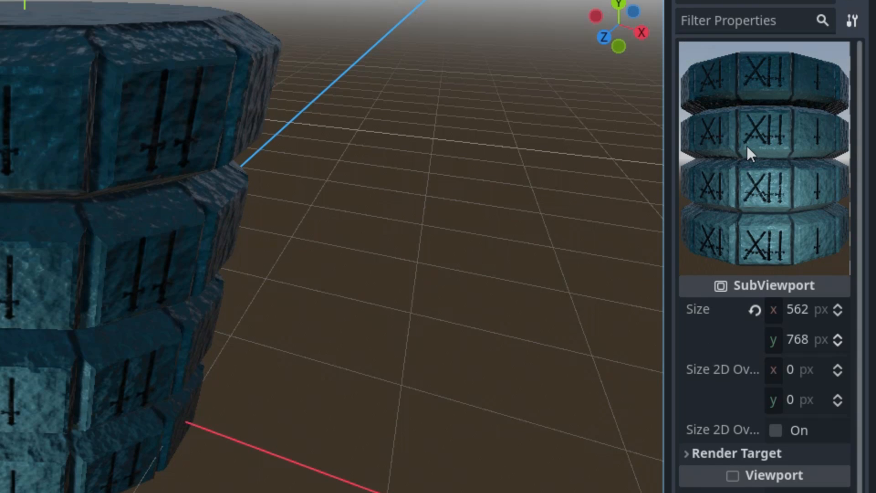
mouse_move(748, 150)
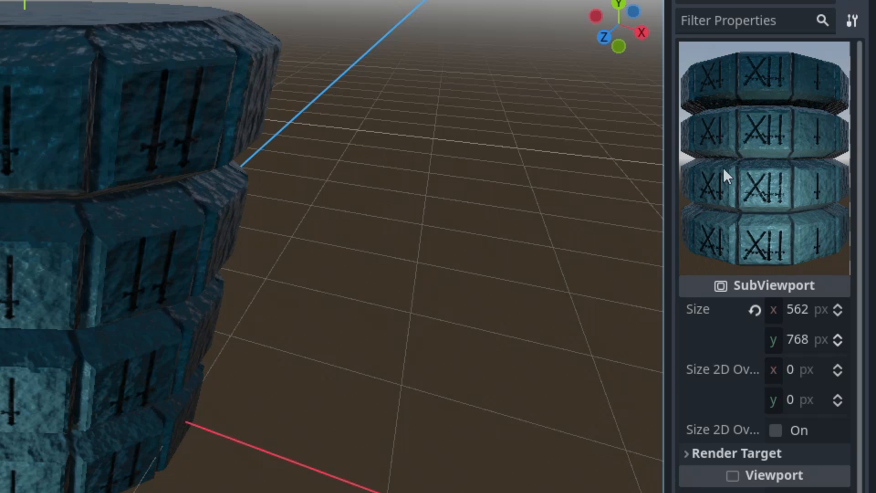
mouse_move(361, 247)
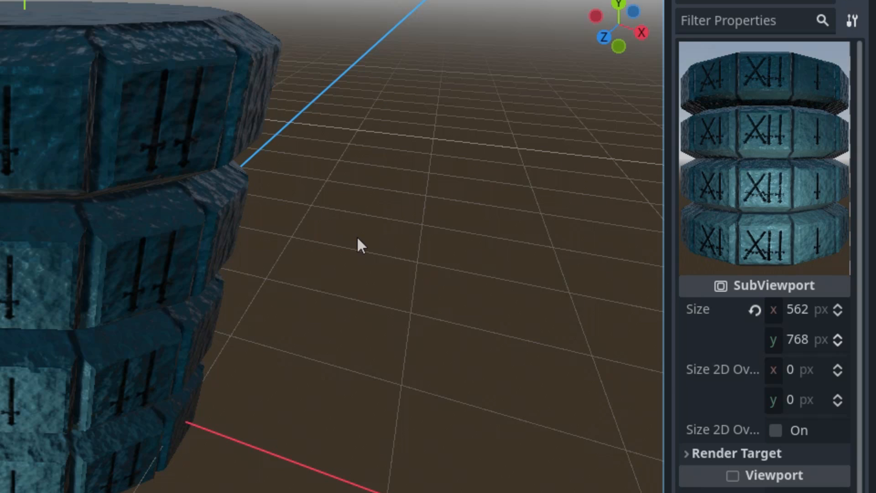
mouse_move(436, 62)
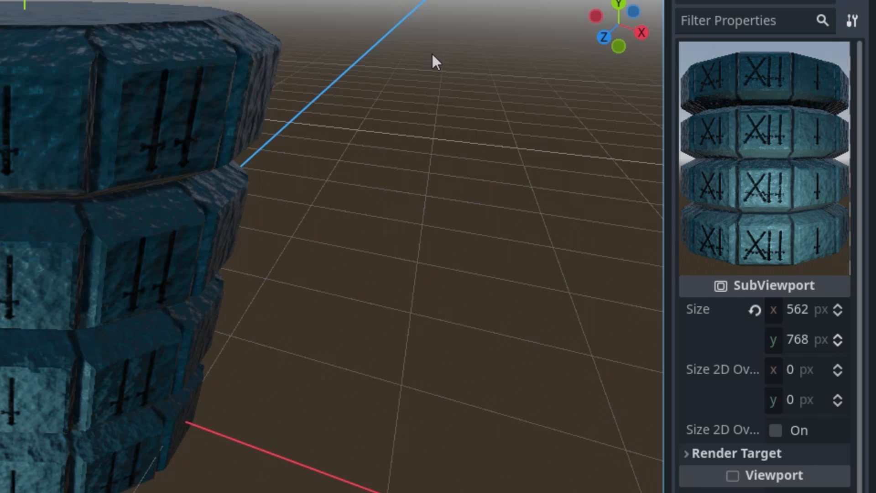
mouse_move(409, 12)
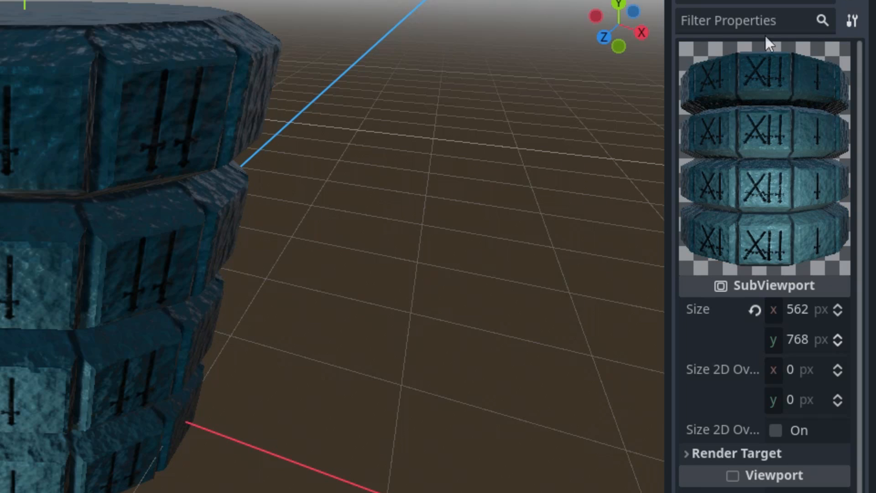
mouse_move(836, 56)
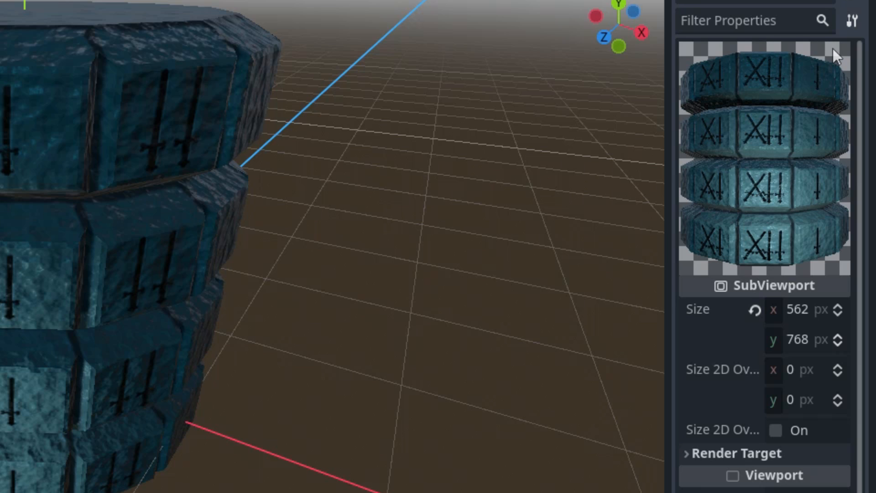
mouse_move(463, 200)
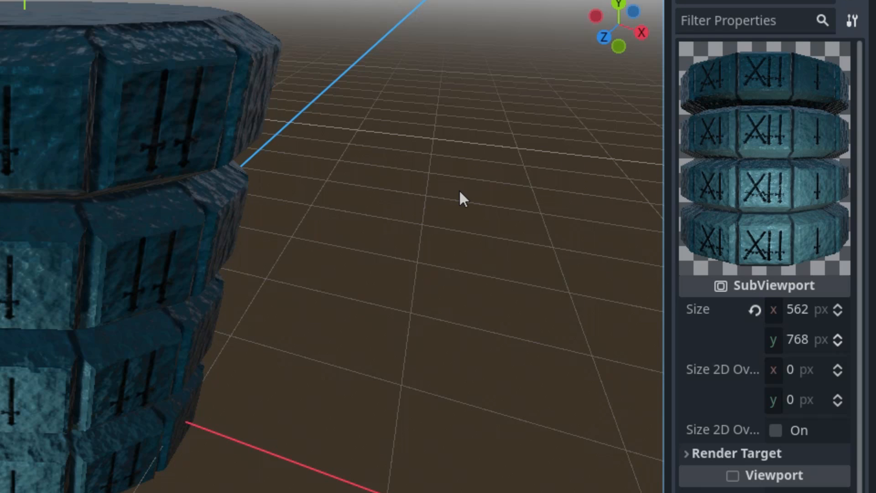
mouse_move(358, 167)
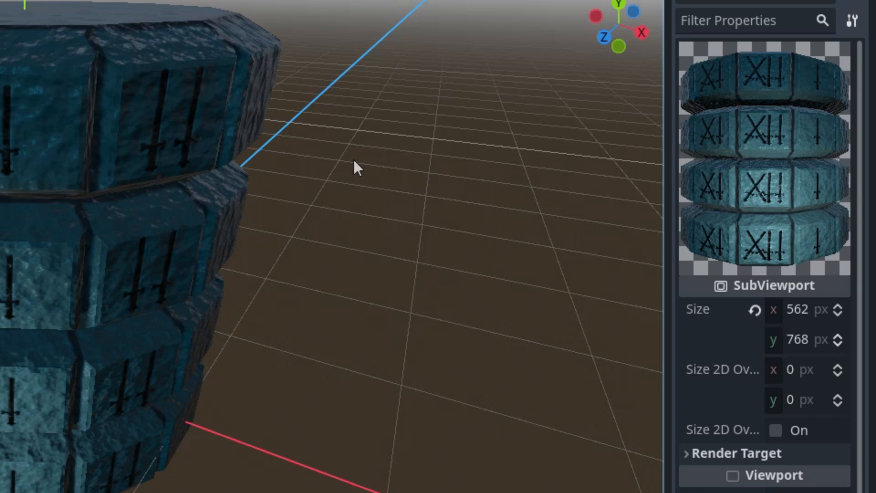
mouse_move(333, 135)
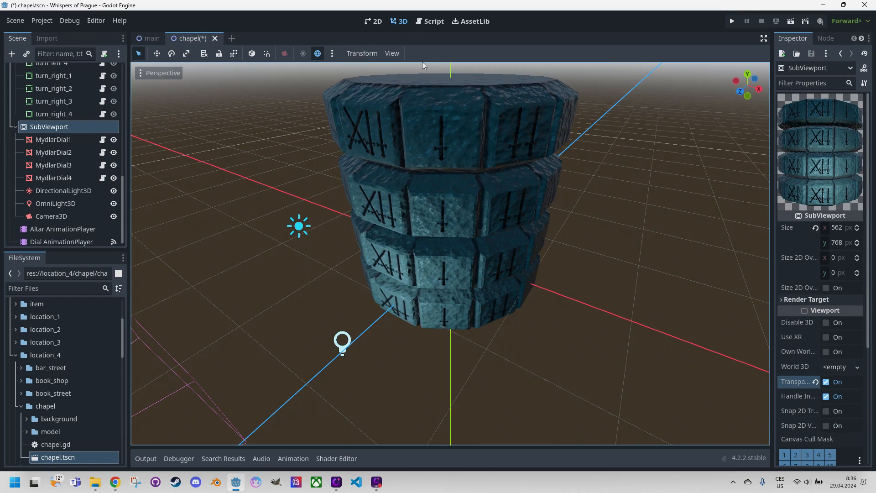
- Read the _process rotation code in mydlar_dial_3d.gd, highlighting the lerp_angle call
left_click(433, 20)
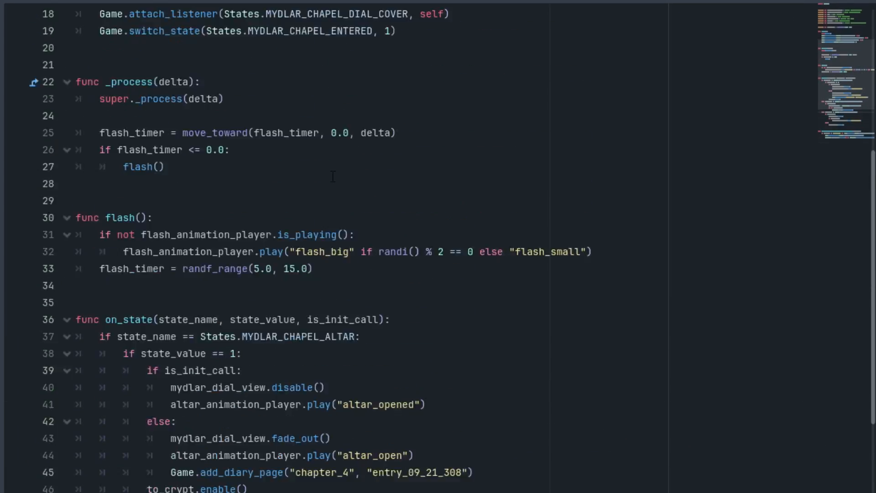
scroll("up", 3)
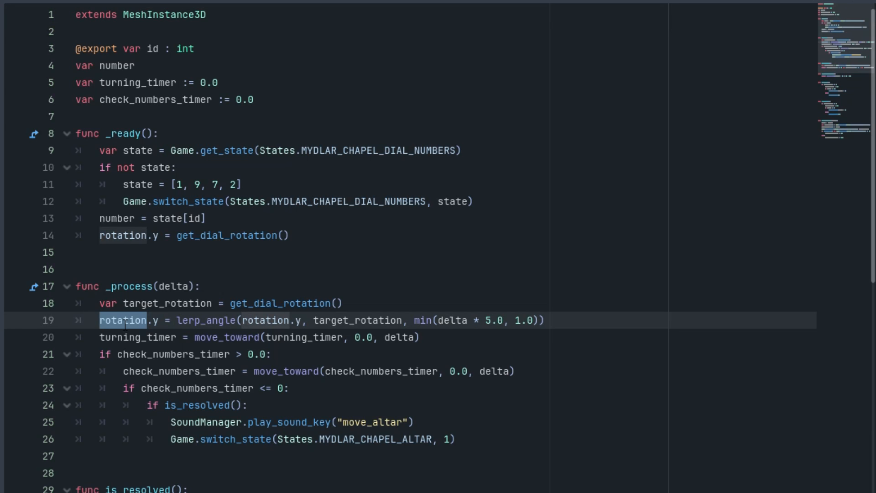
left_click(122, 320)
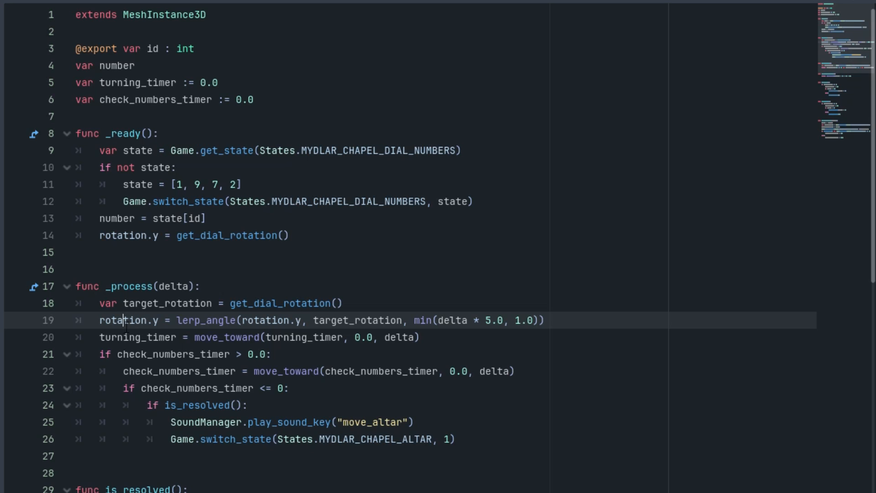
double_click(207, 320)
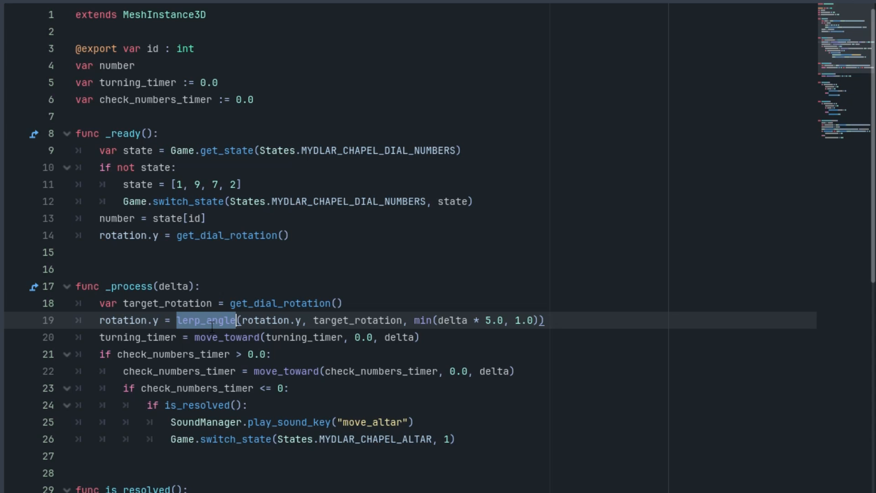
left_click(211, 320)
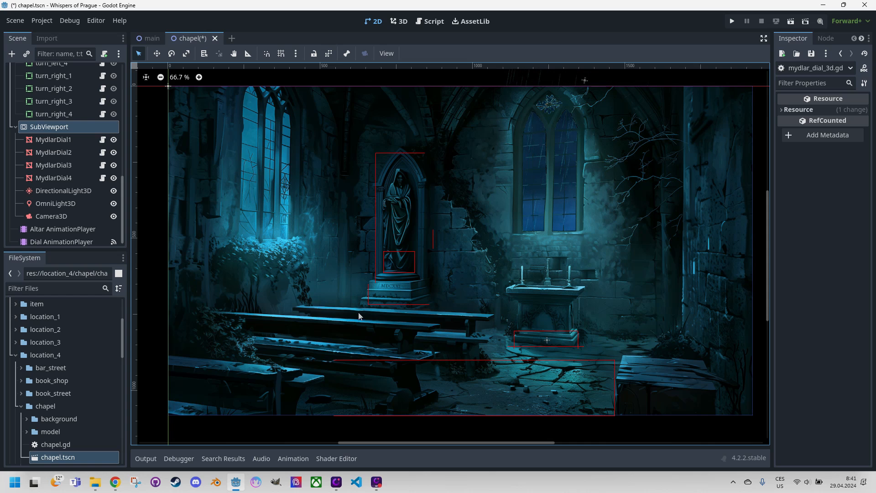
- Show the 3D dial view and select the SubViewport node to inspect its properties
left_click(399, 22)
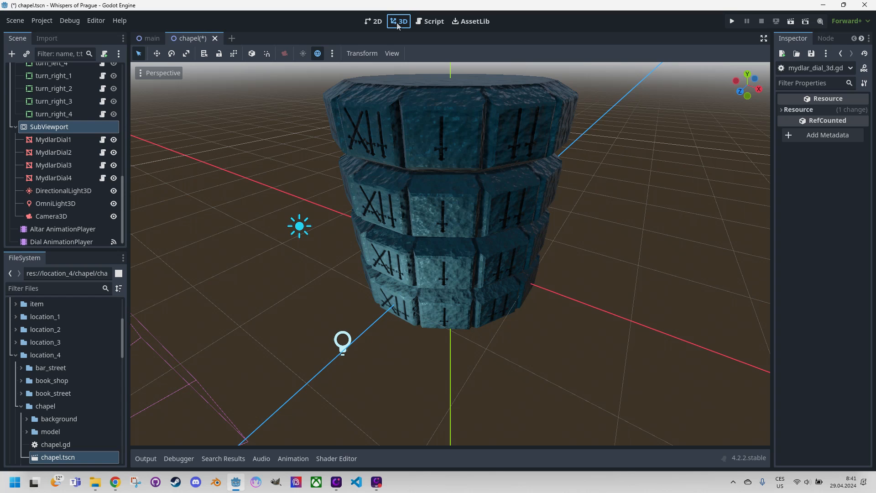
mouse_move(403, 173)
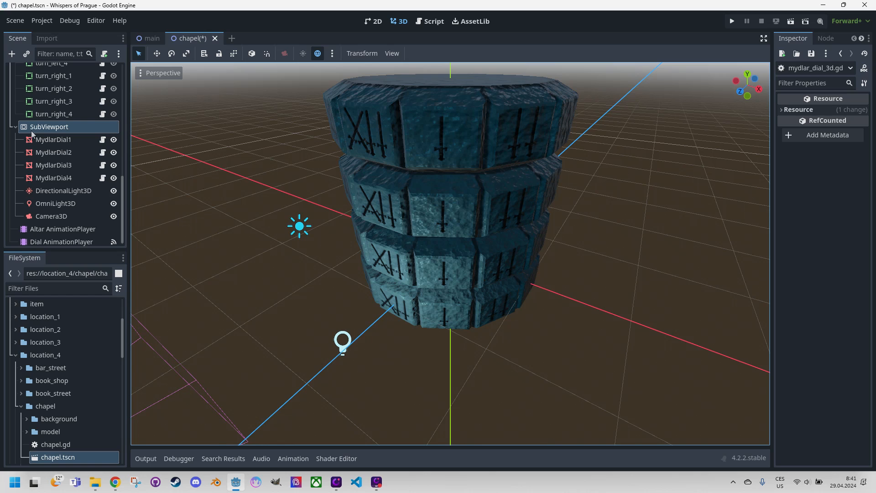
left_click(49, 127)
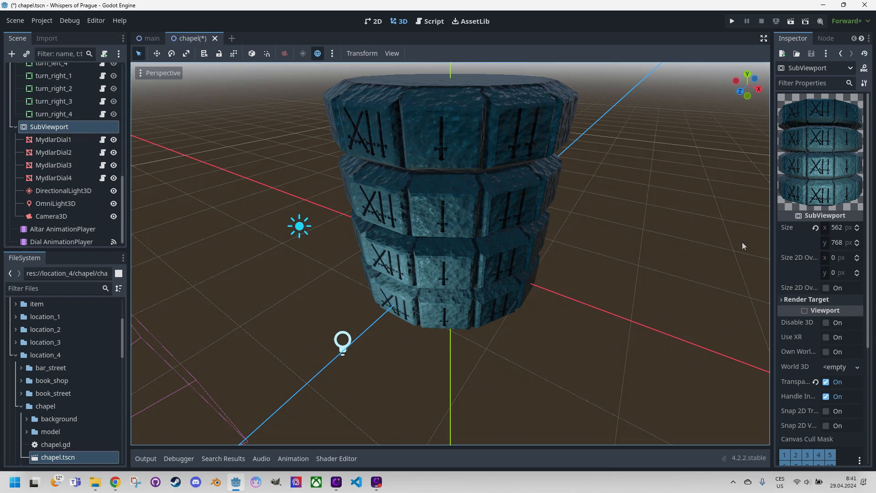
mouse_move(796, 385)
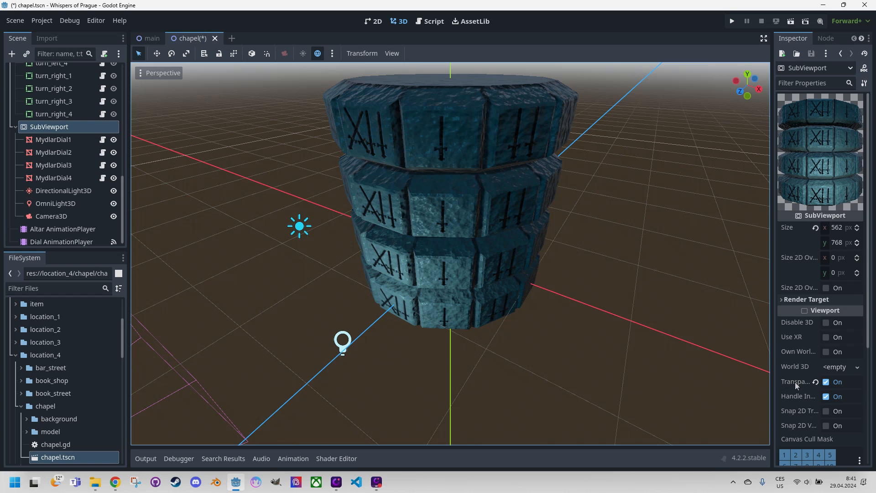
mouse_move(386, 141)
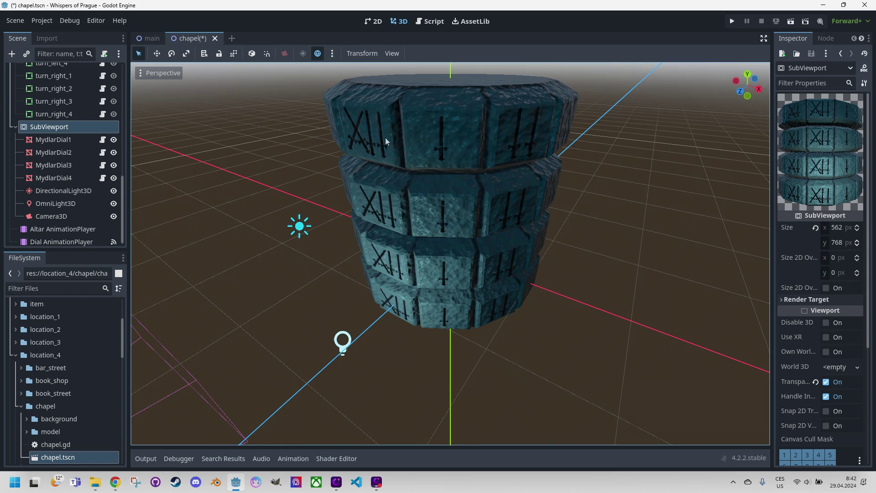
mouse_move(90, 137)
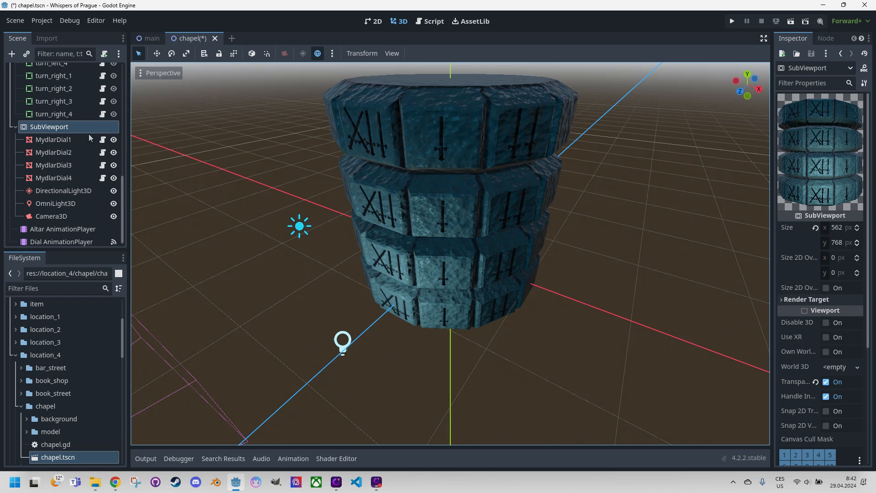
- Check the Dial vieaport sprite's ViewportTexture in 2D, then open SubViewport's context menu
left_click(55, 111)
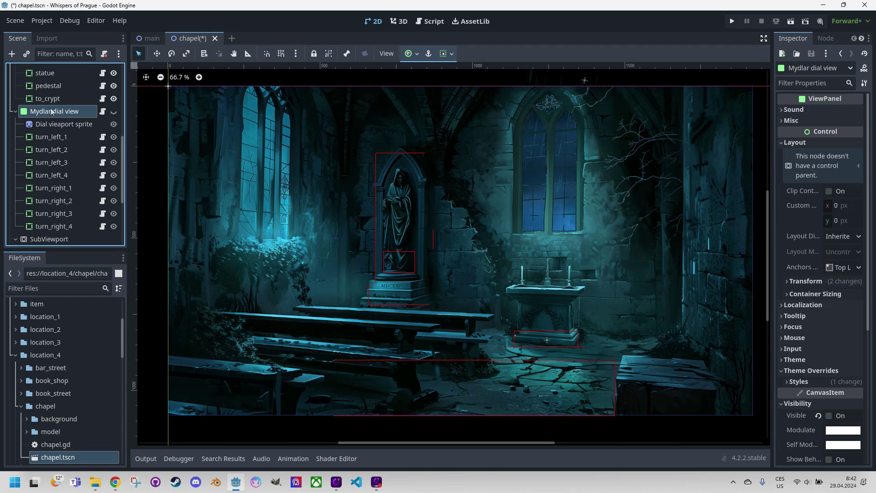
left_click(65, 124)
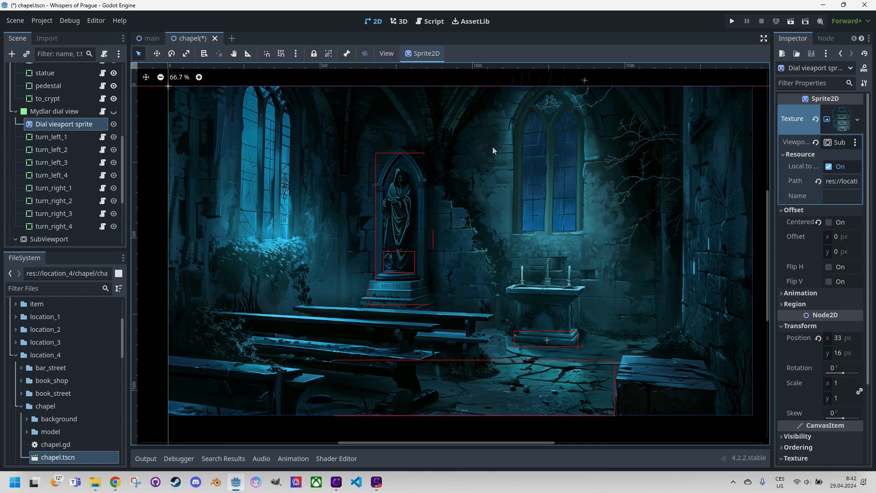
mouse_move(391, 208)
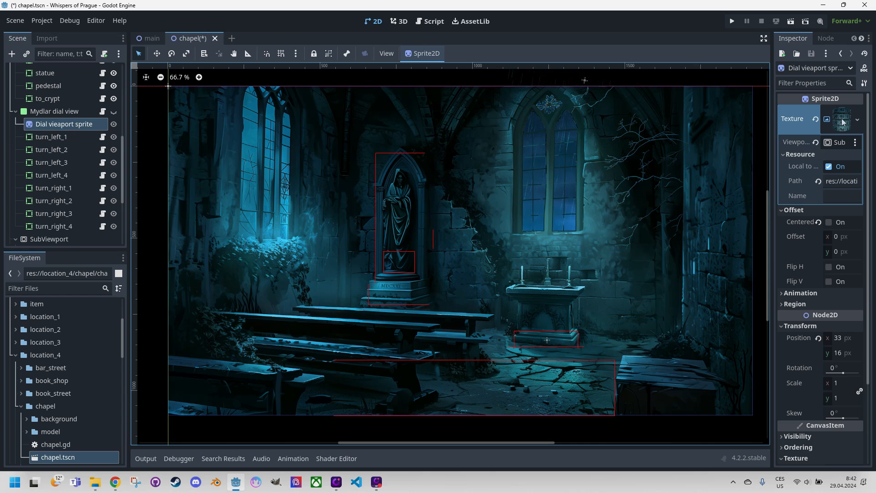
mouse_move(840, 119)
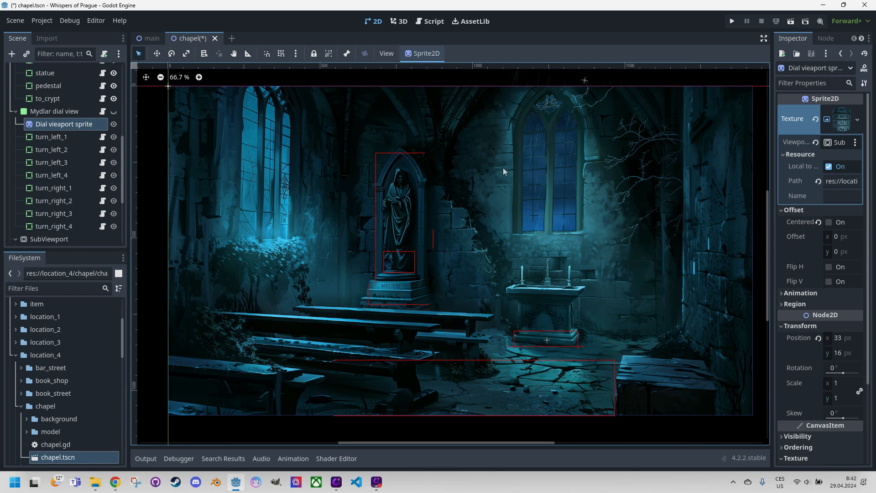
mouse_move(409, 174)
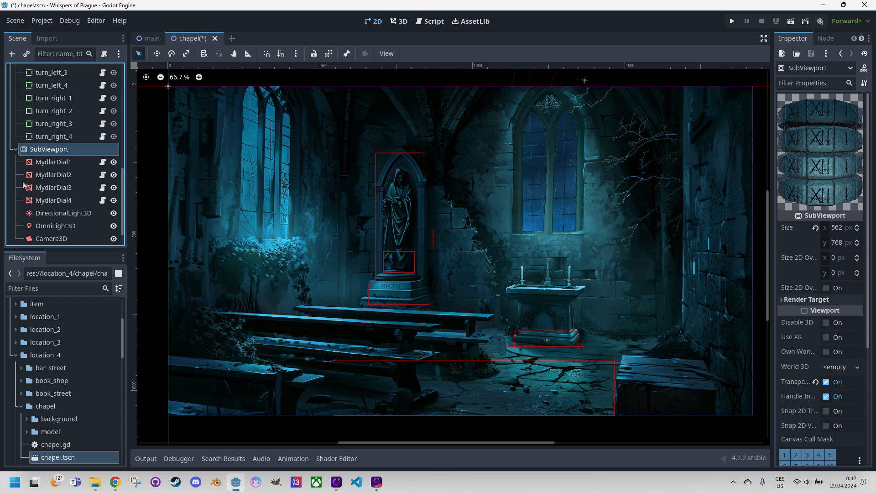
mouse_move(9, 194)
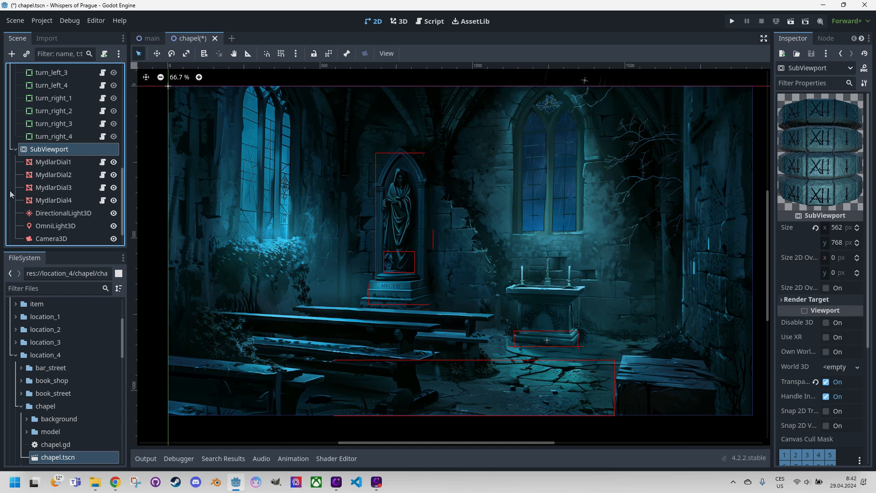
right_click(49, 148)
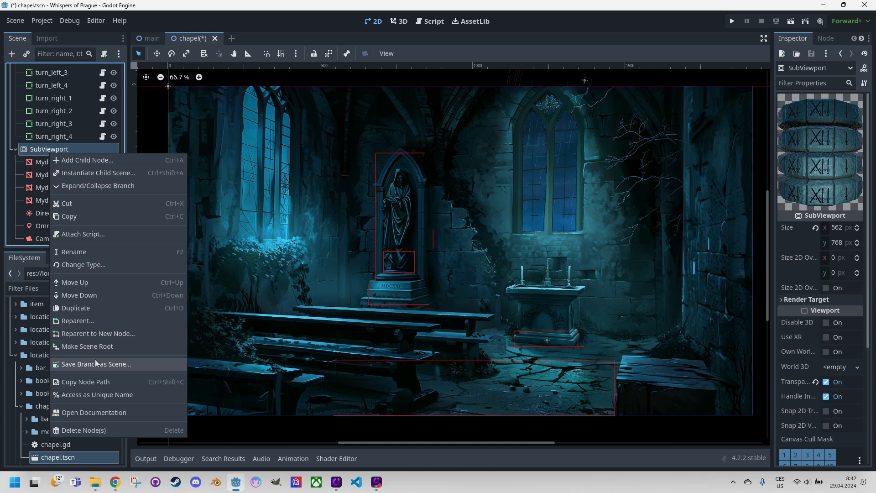